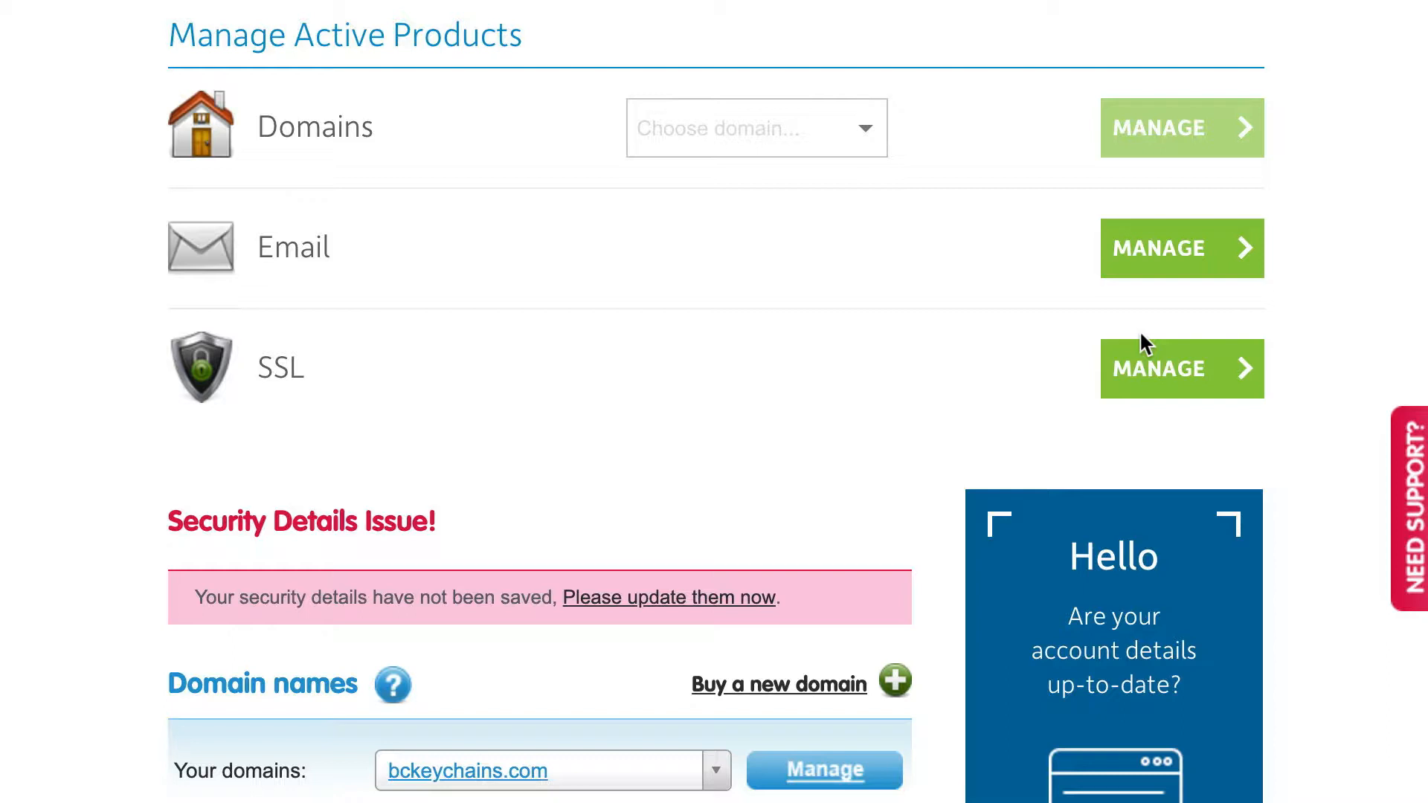
mouse_move(1159, 369)
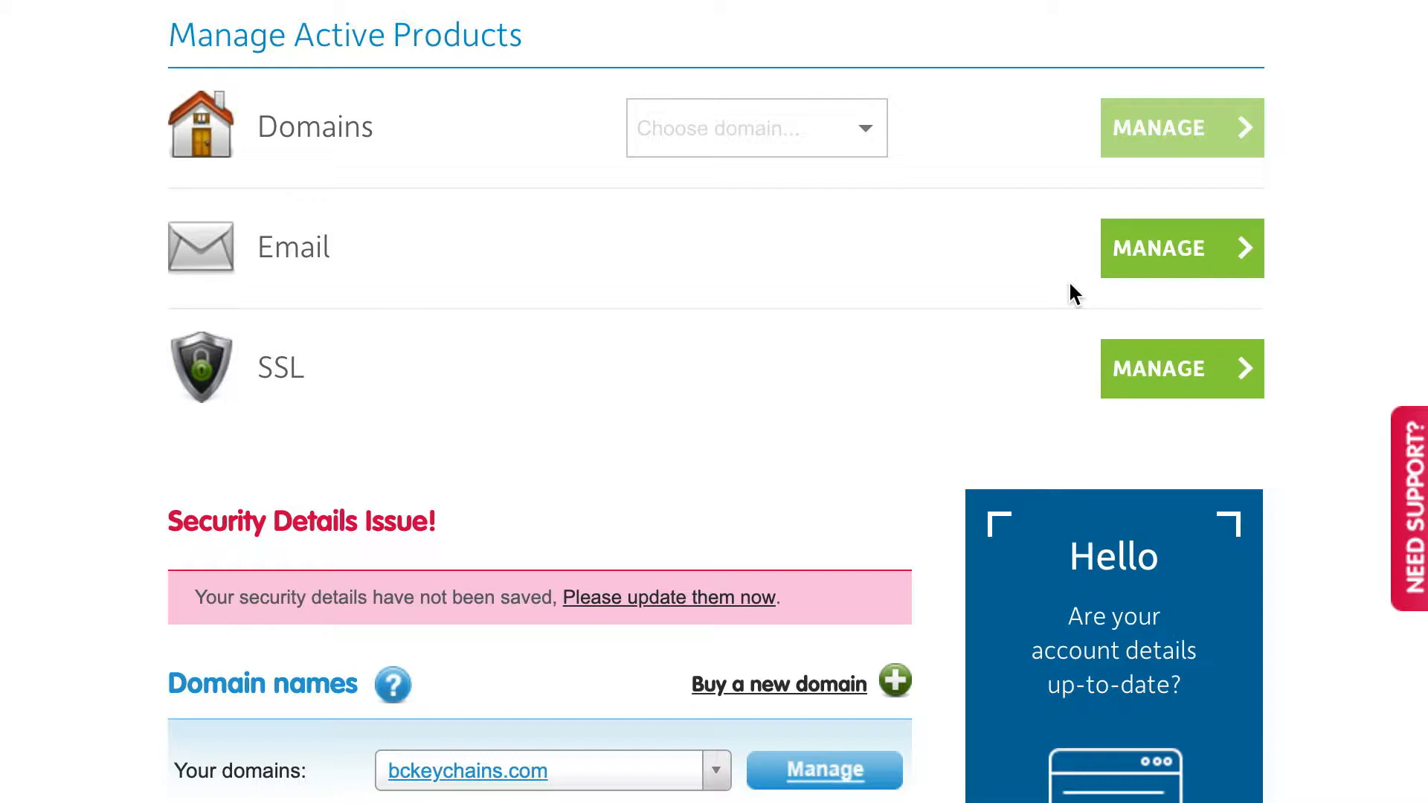
mouse_move(944, 127)
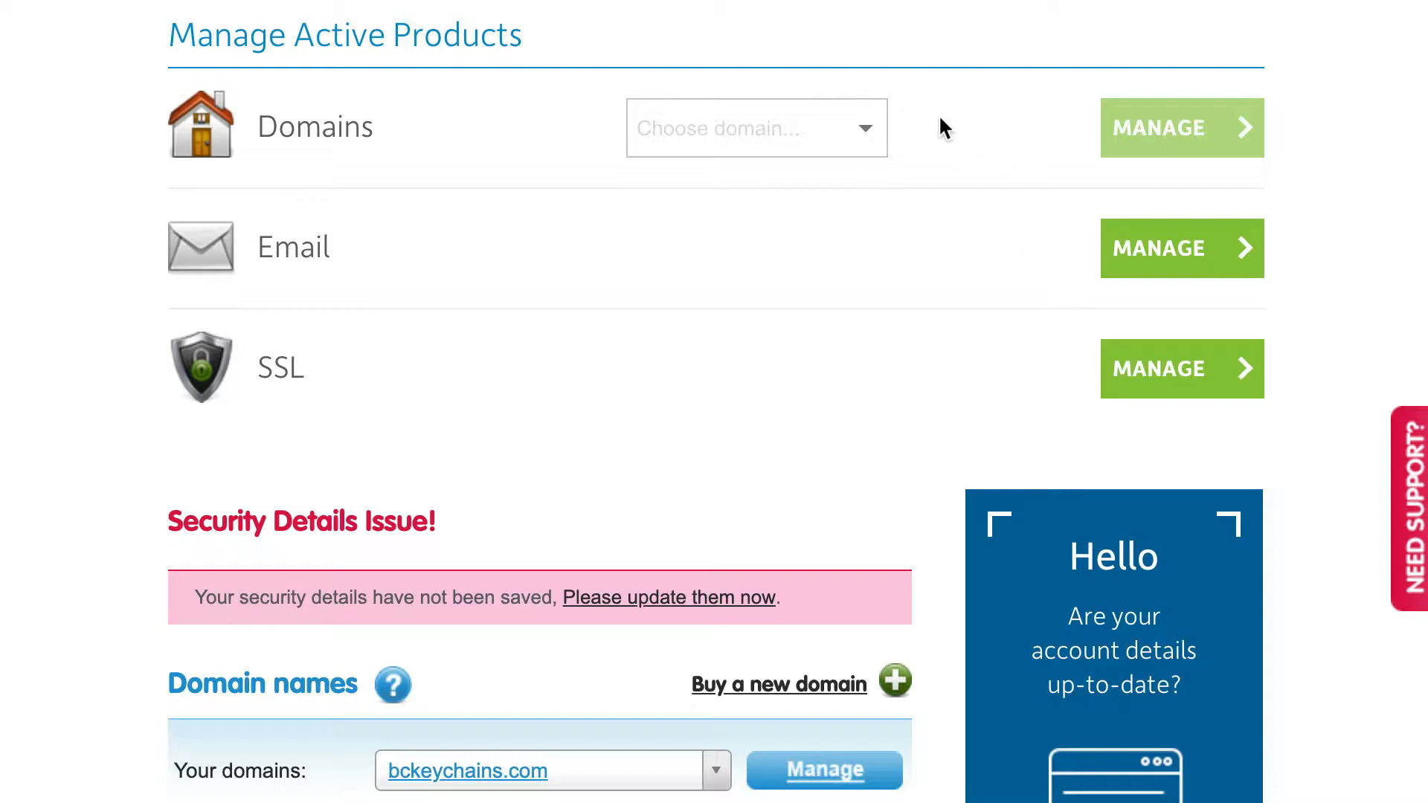
mouse_move(921, 98)
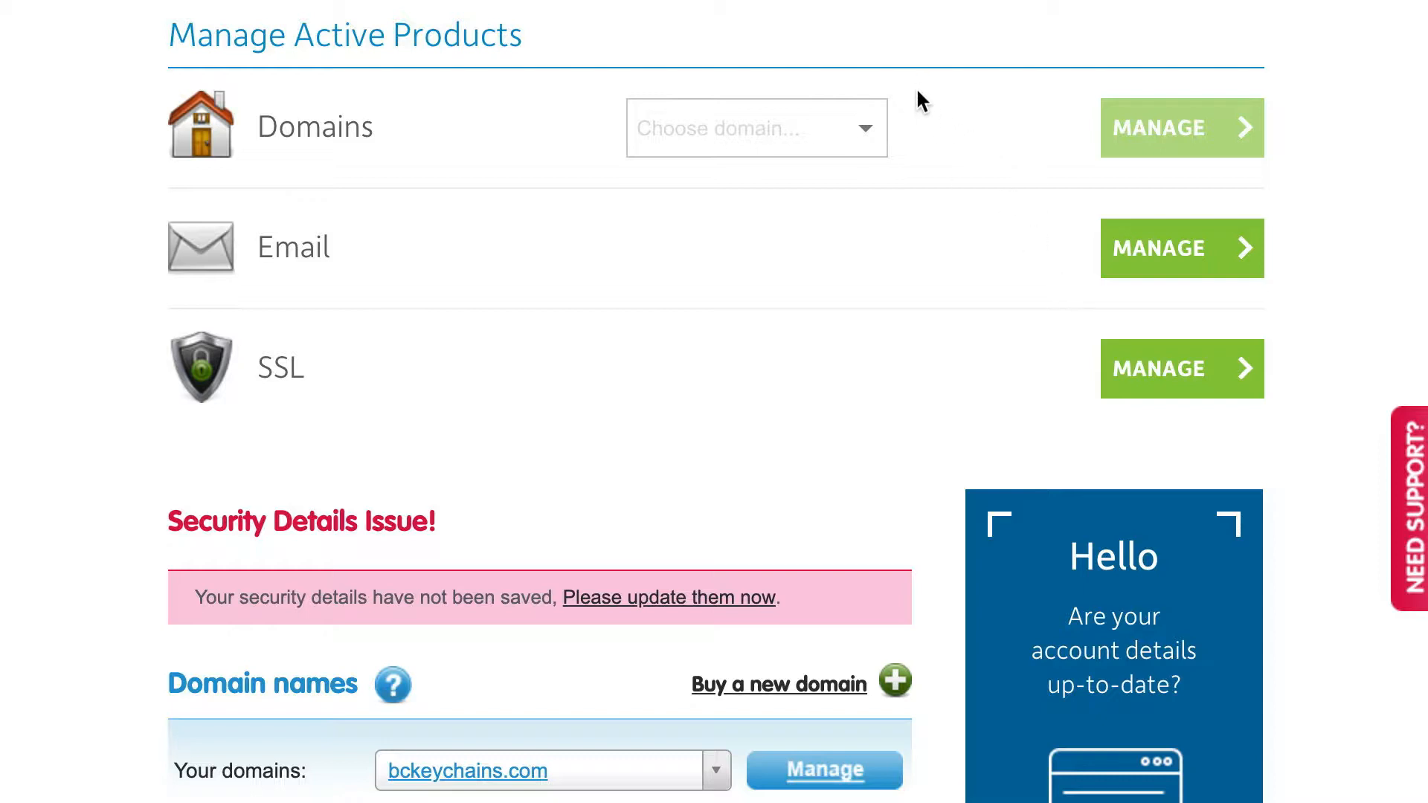
mouse_move(932, 121)
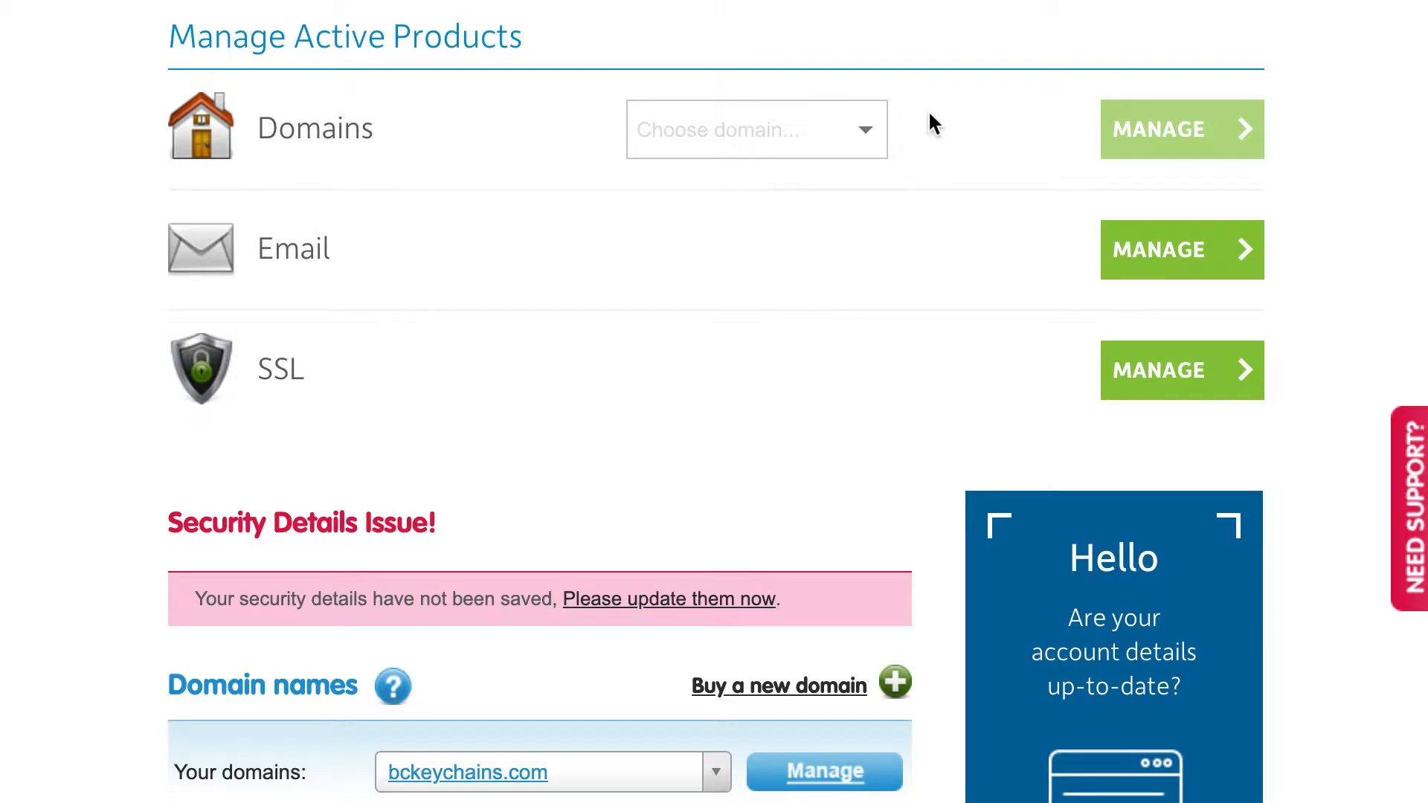
mouse_move(898, 139)
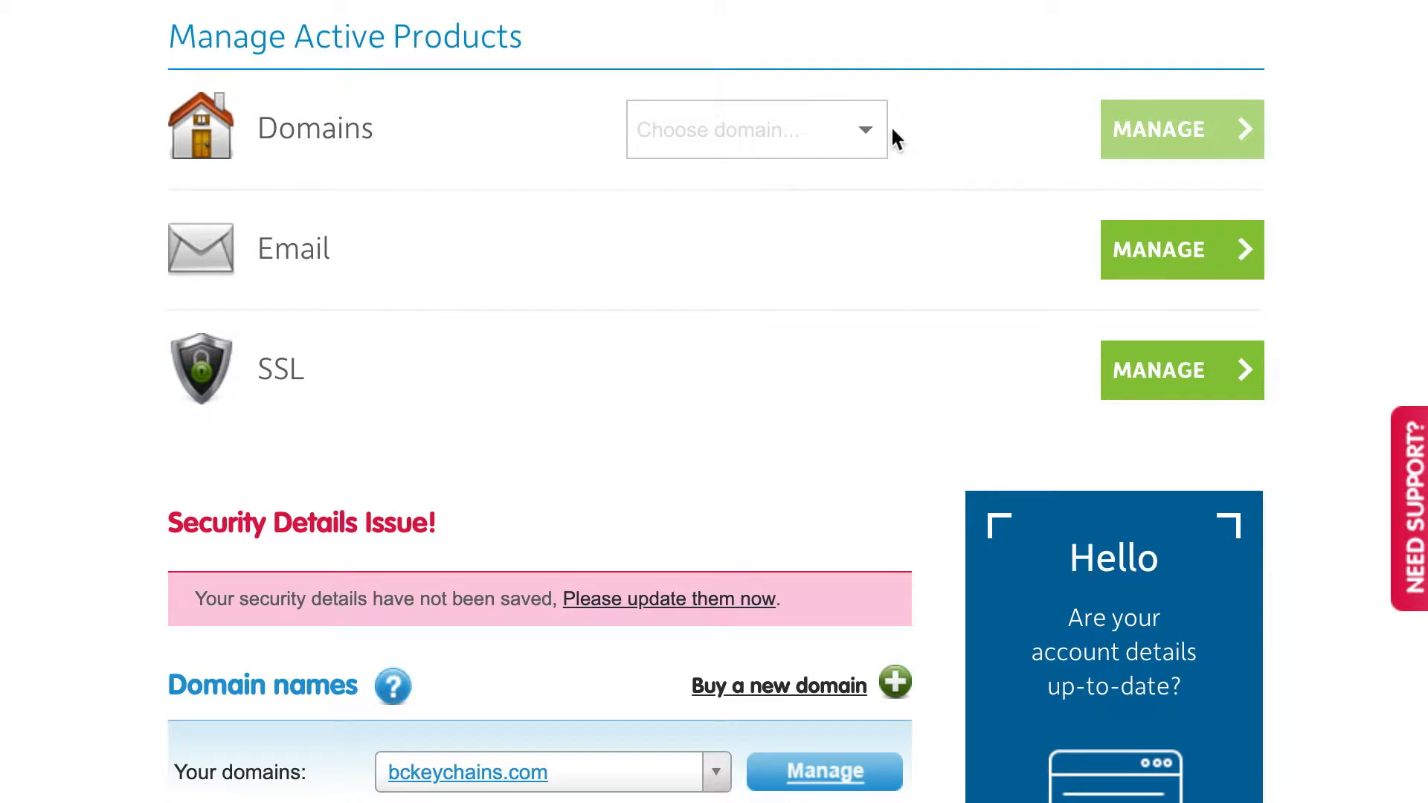
Step: Choose bckeychains.com in the Domains dropdown and go to its Manage domain page
left_click(754, 129)
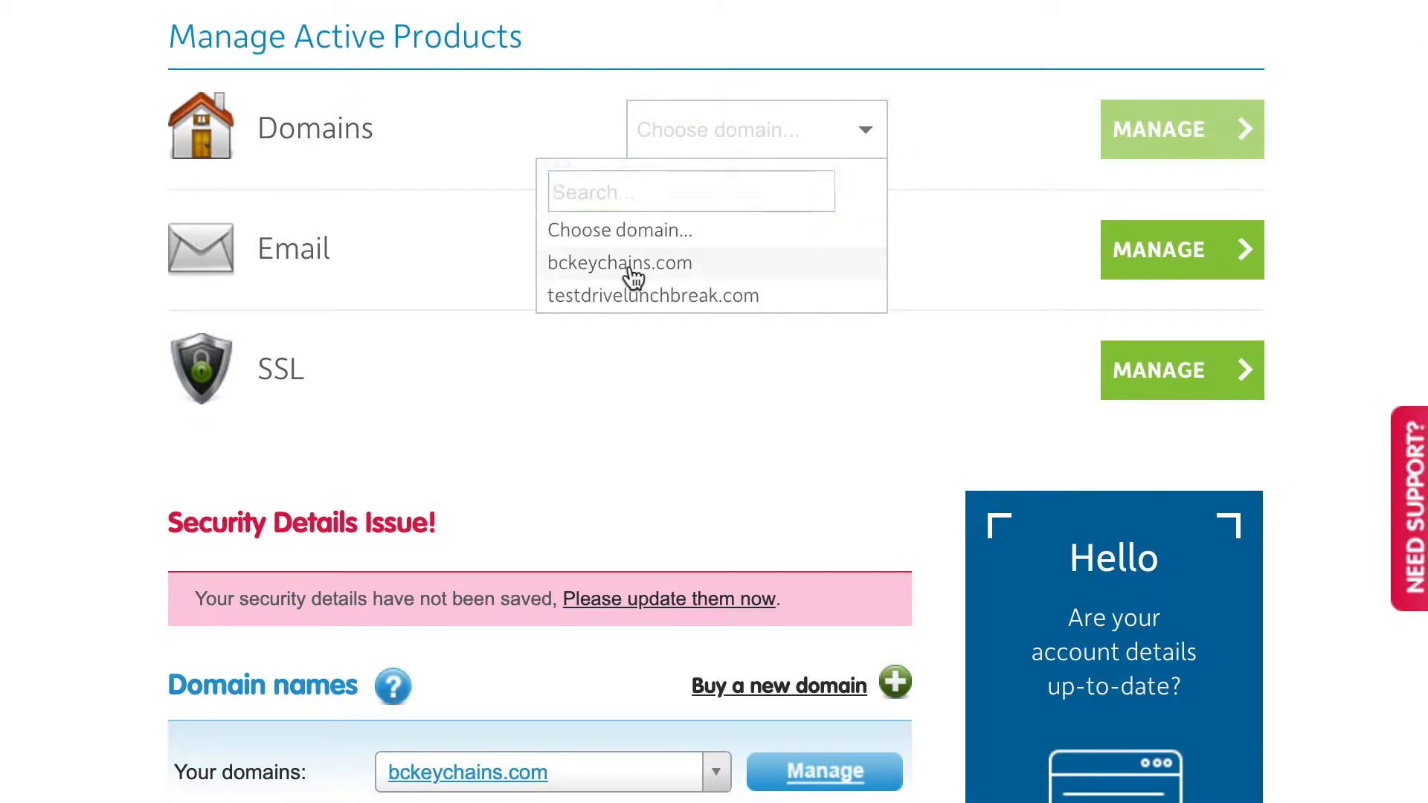
left_click(620, 262)
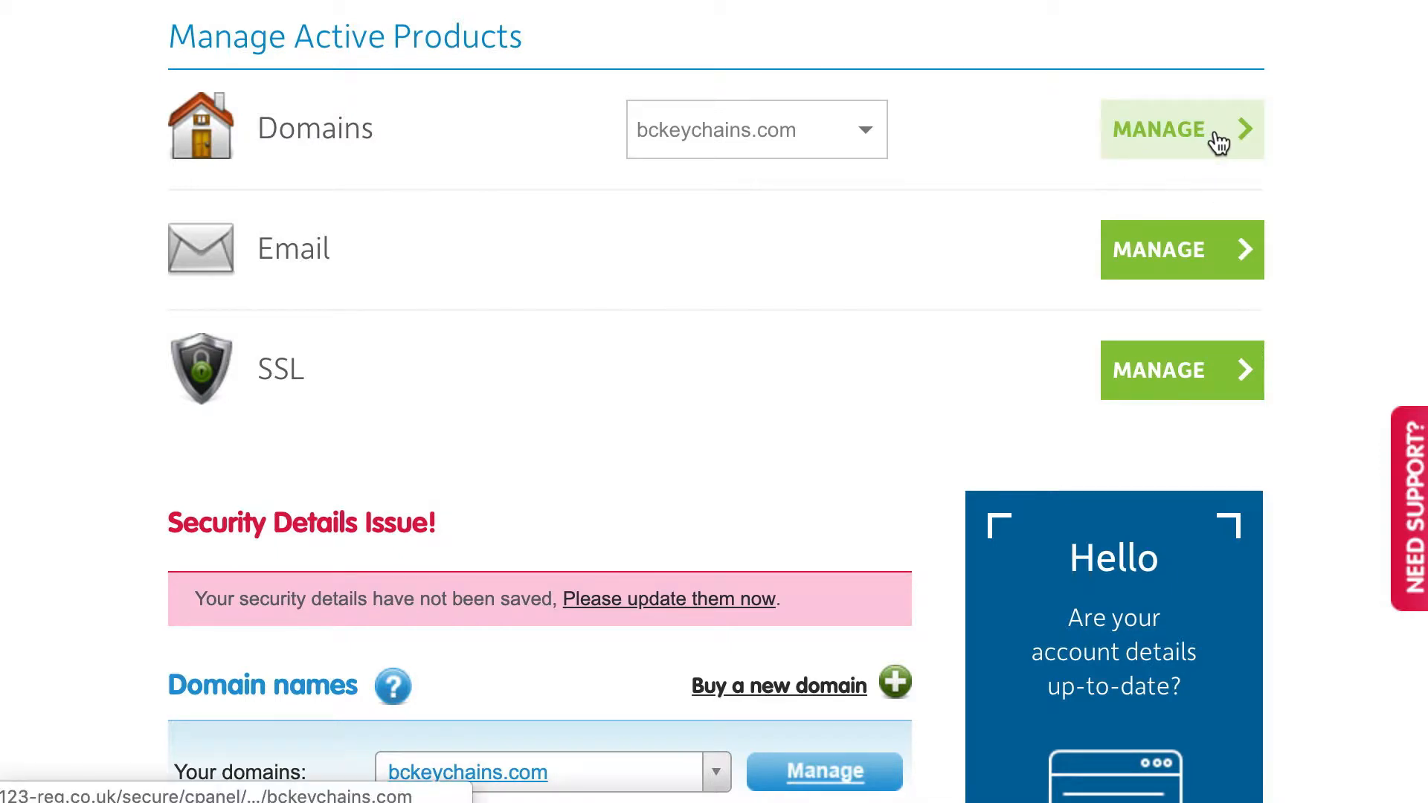
left_click(1180, 129)
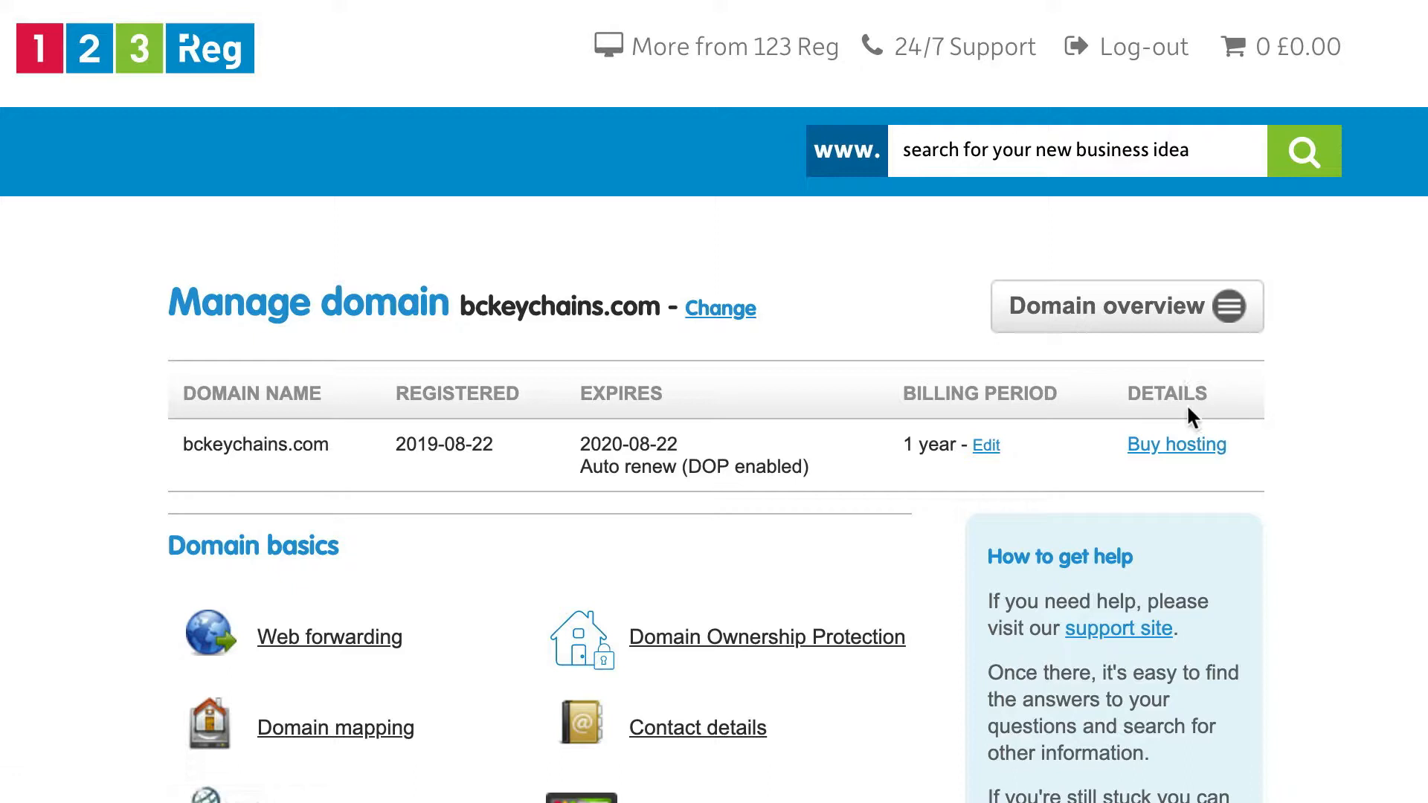
mouse_move(343, 522)
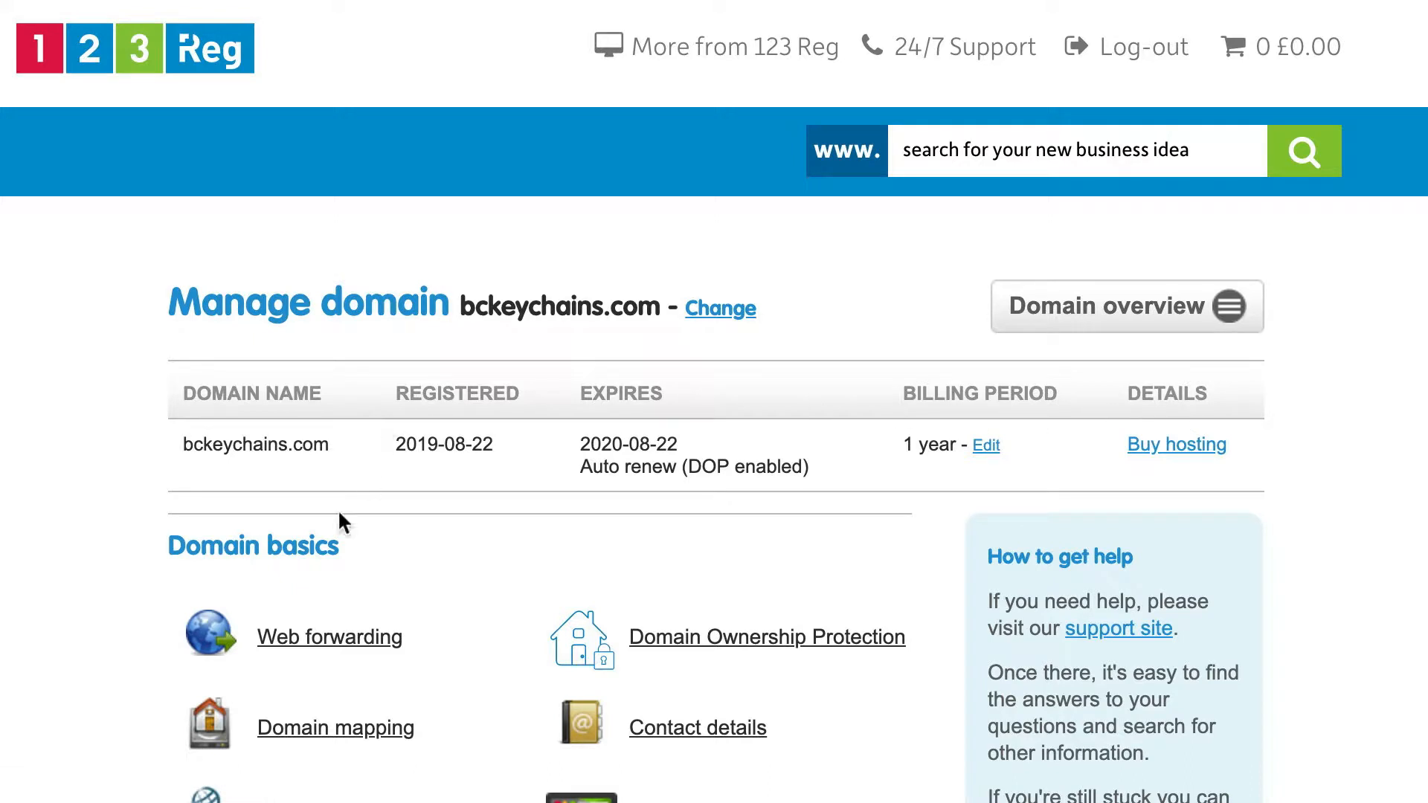
scroll("down", 3)
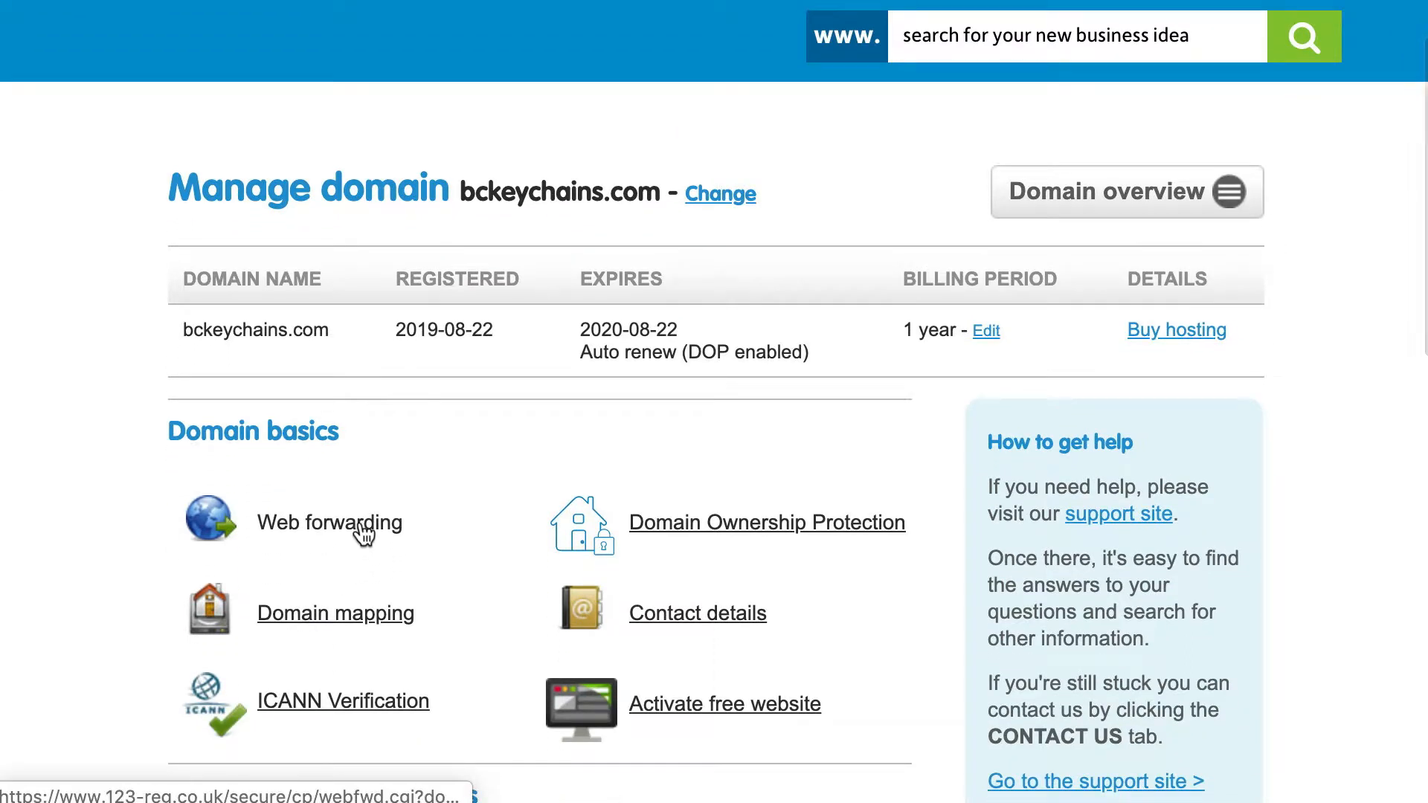
Step: Go to the Web forwarding summary under Domain basics
left_click(329, 522)
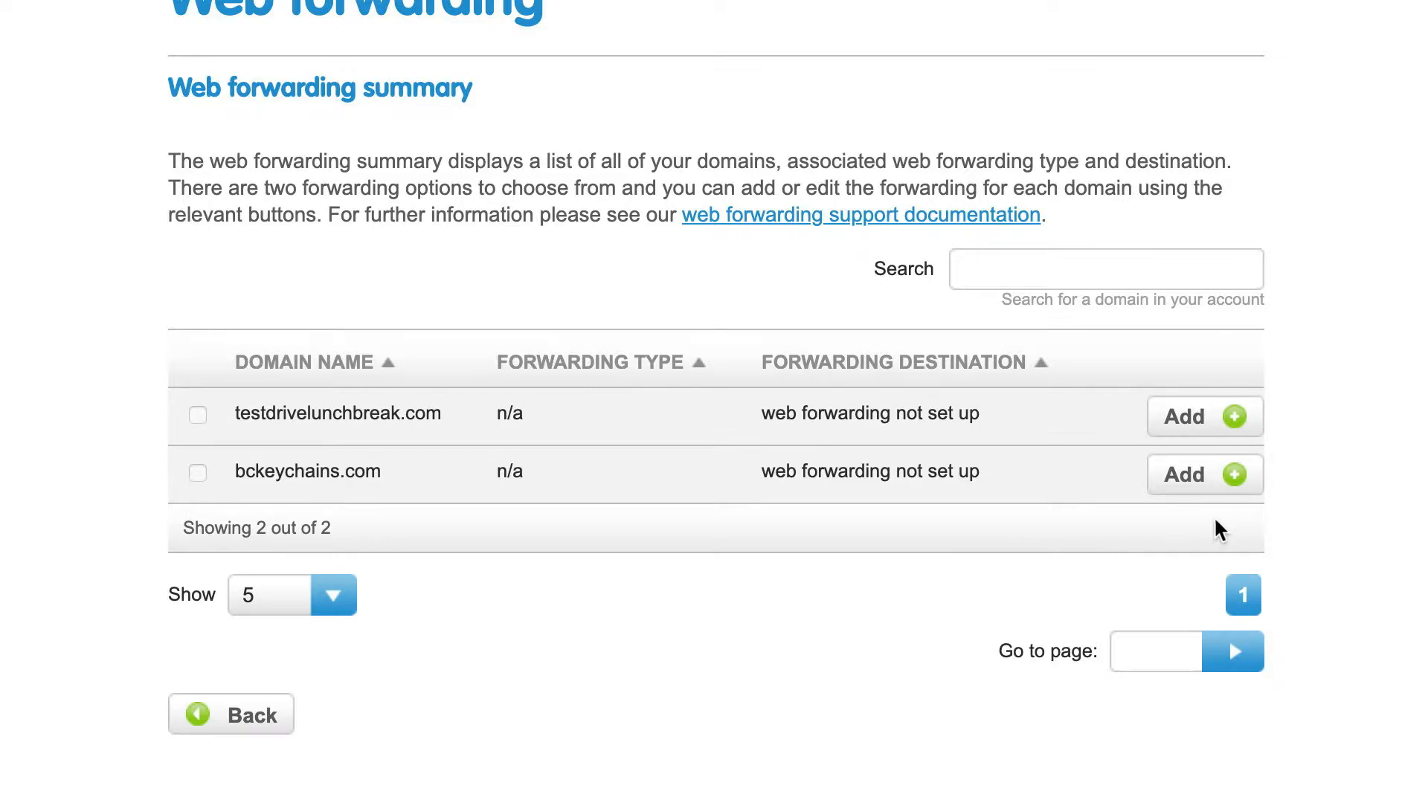
mouse_move(1205, 492)
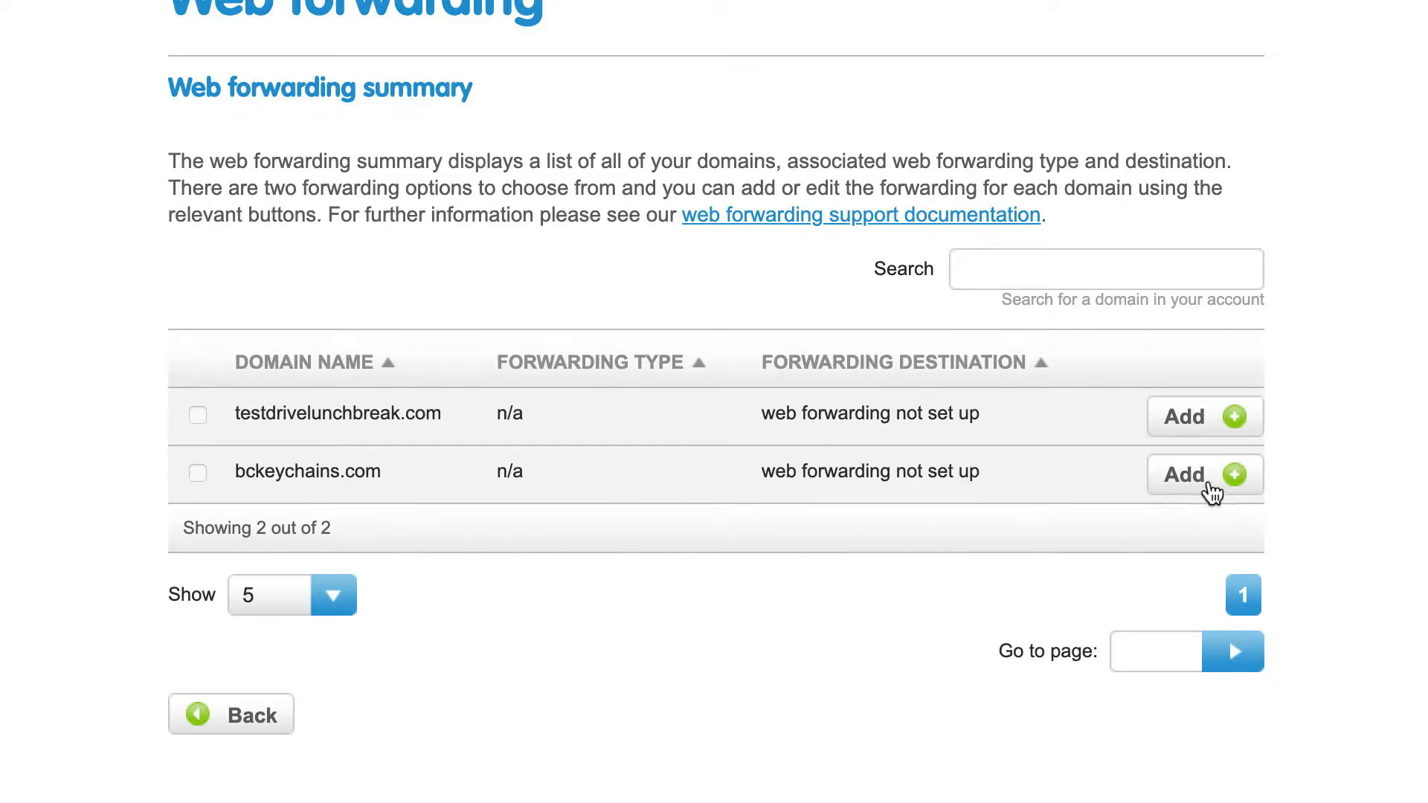
left_click(1184, 474)
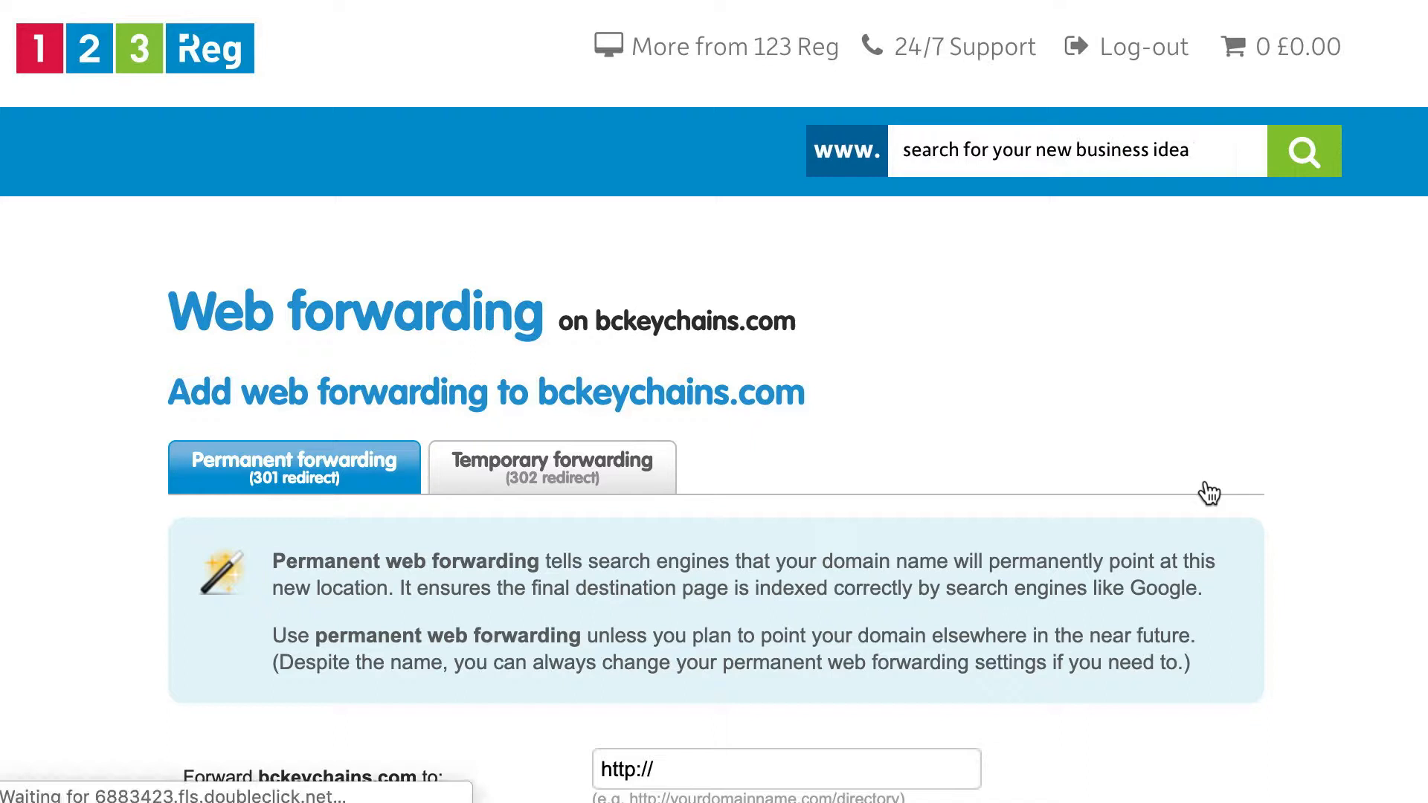
mouse_move(1149, 501)
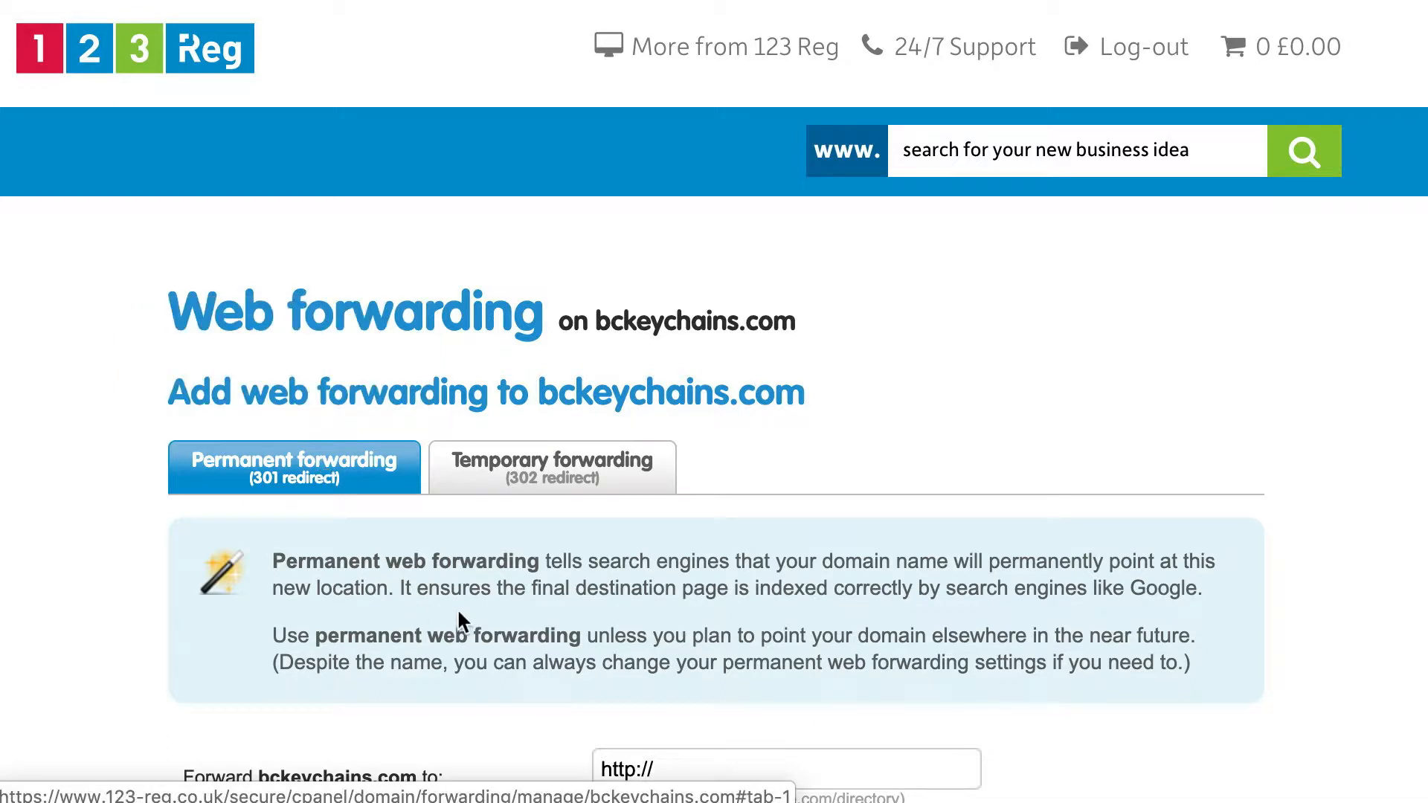
scroll("down", 3)
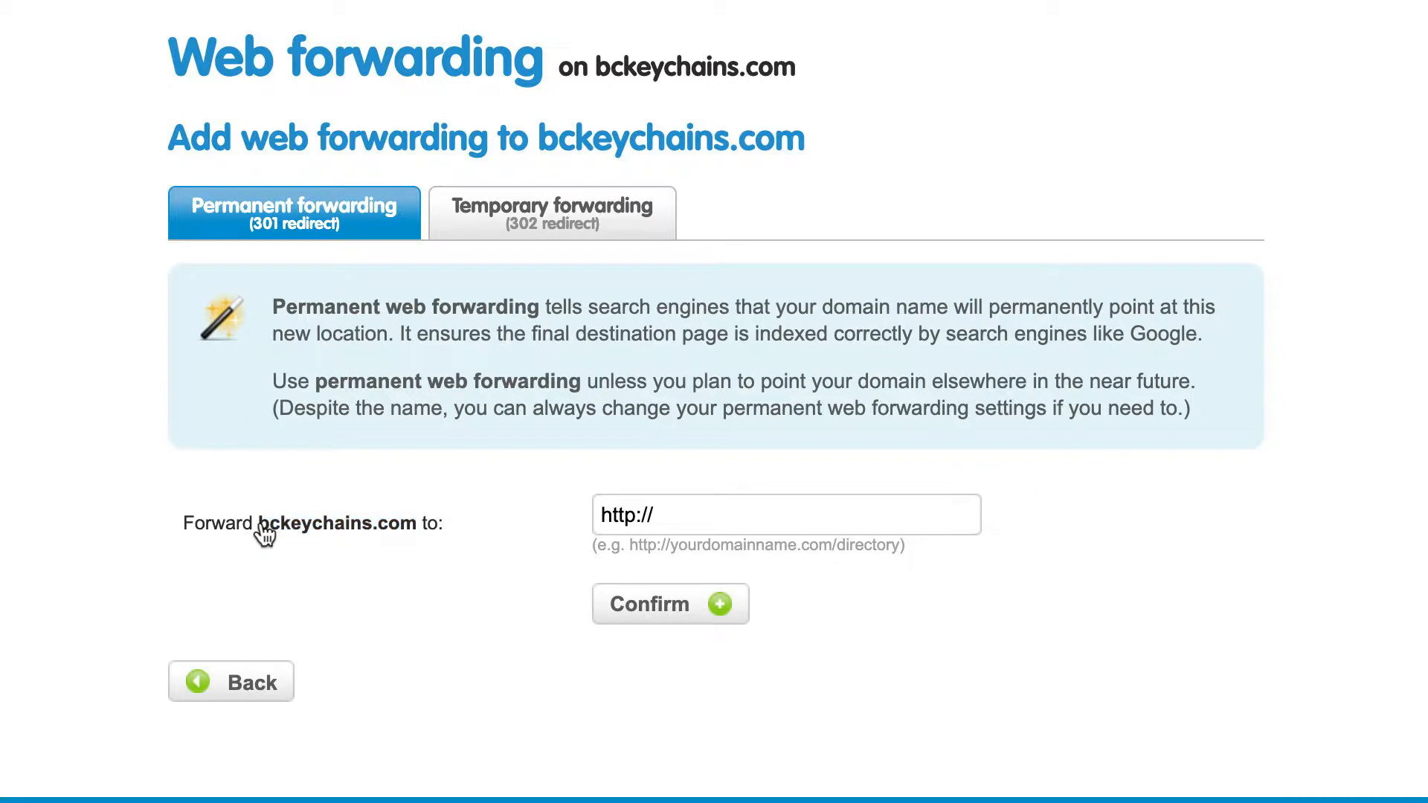
double_click(336, 523)
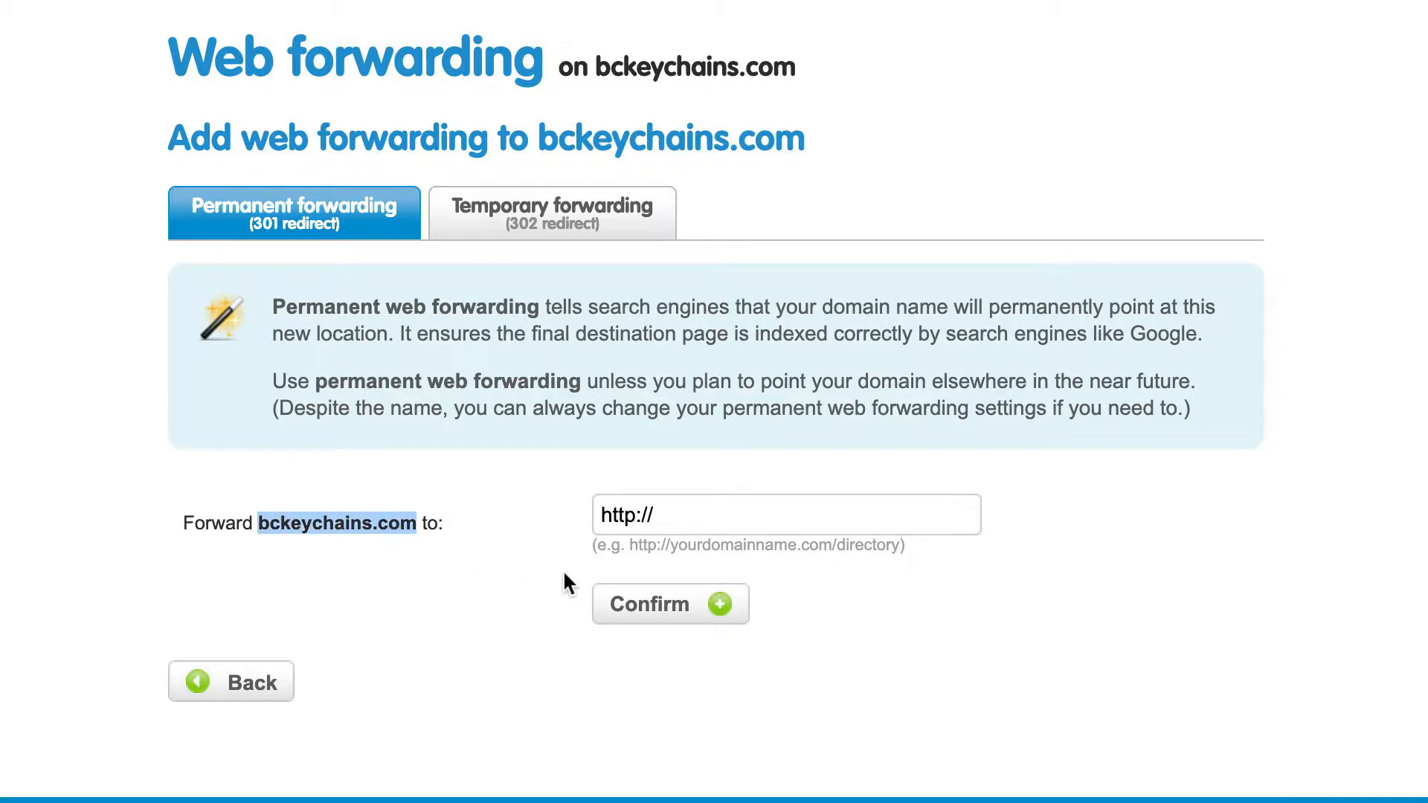
type("www")
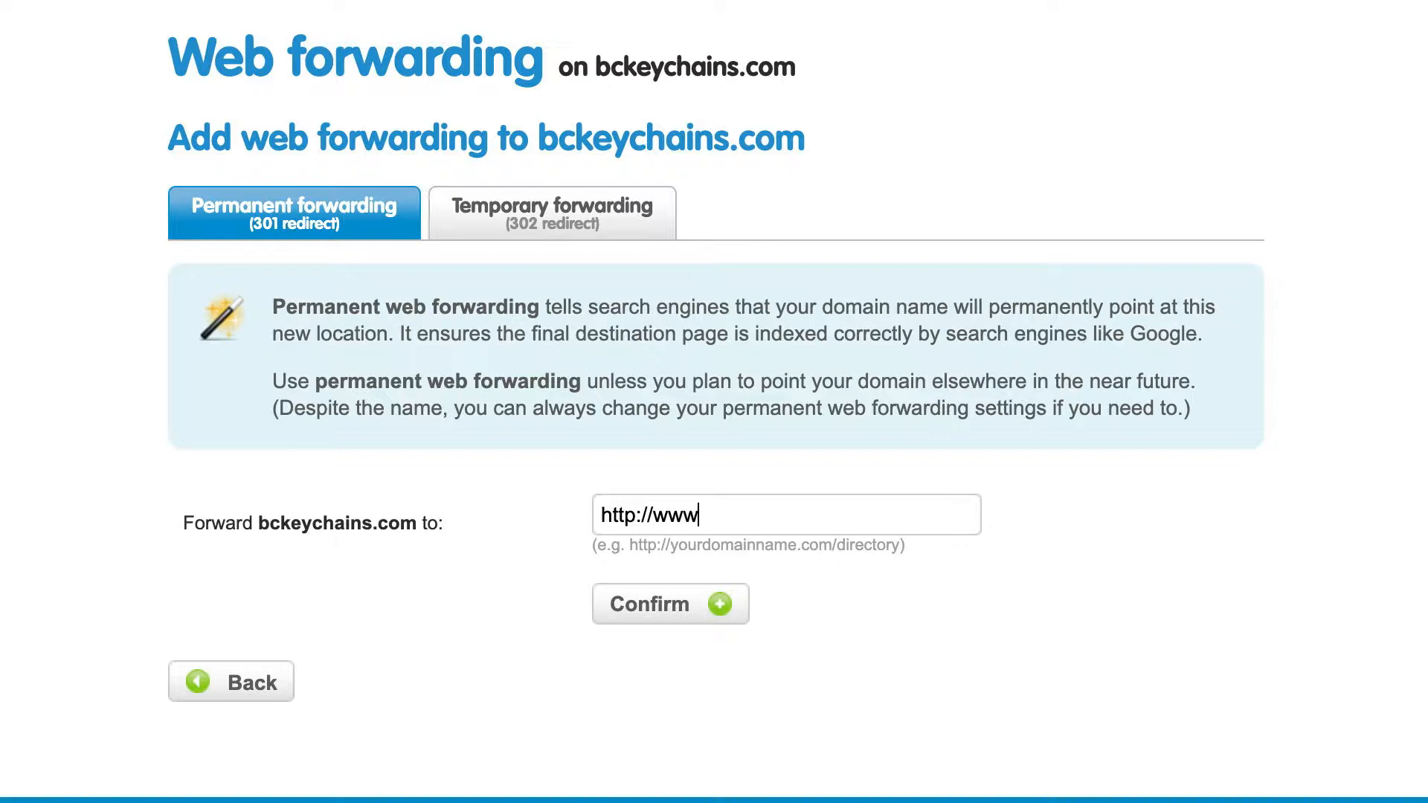
type(".bckeychains.com")
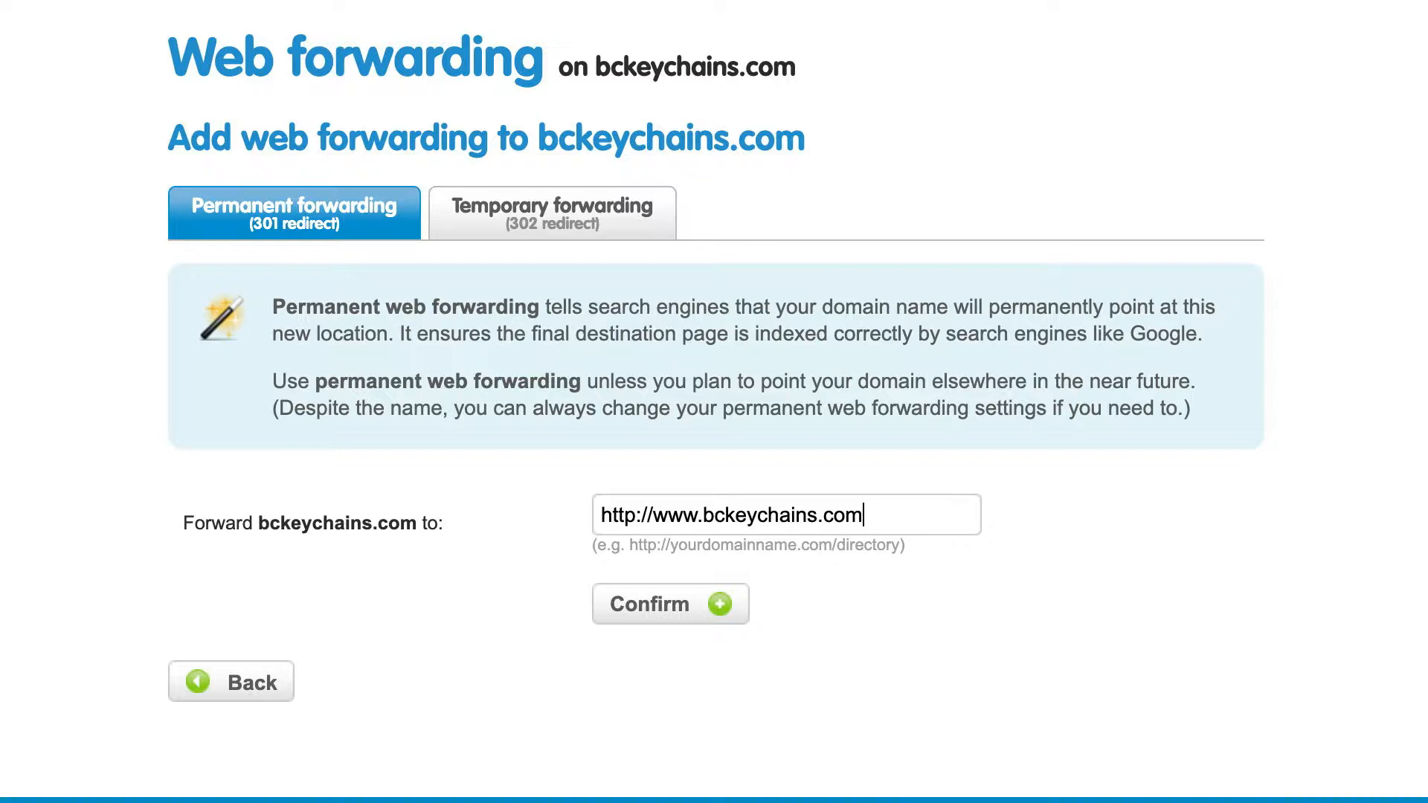
mouse_move(734, 623)
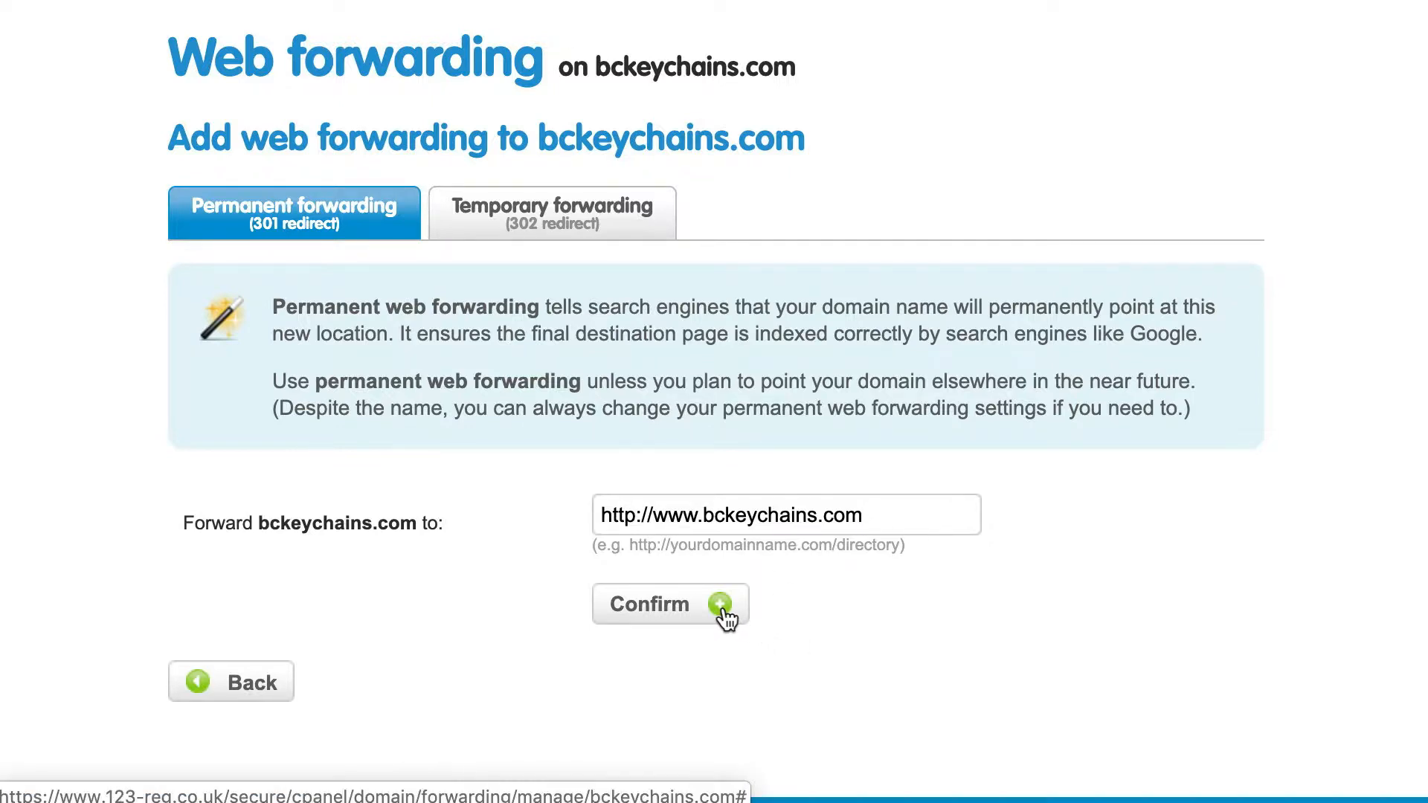
left_click(670, 605)
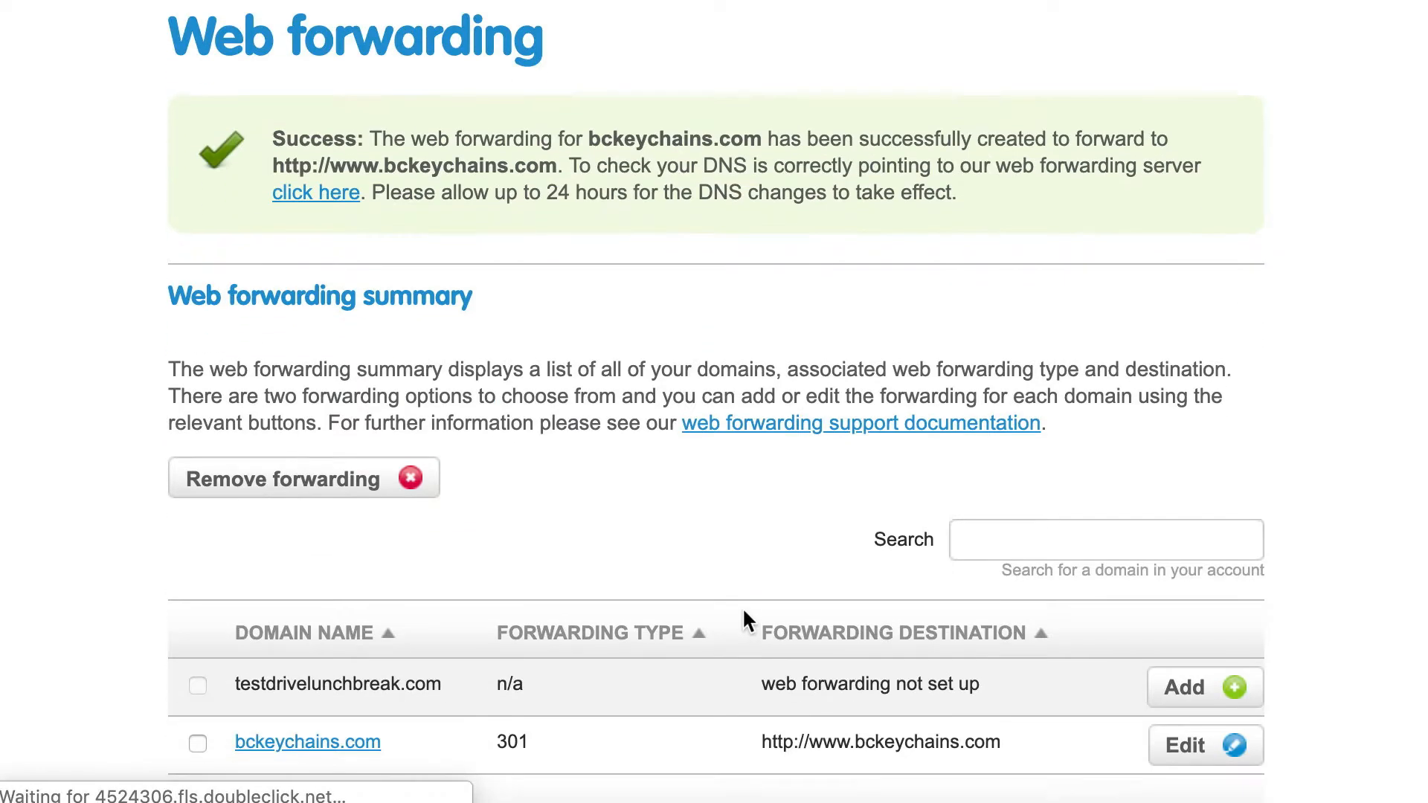
scroll("down", 3)
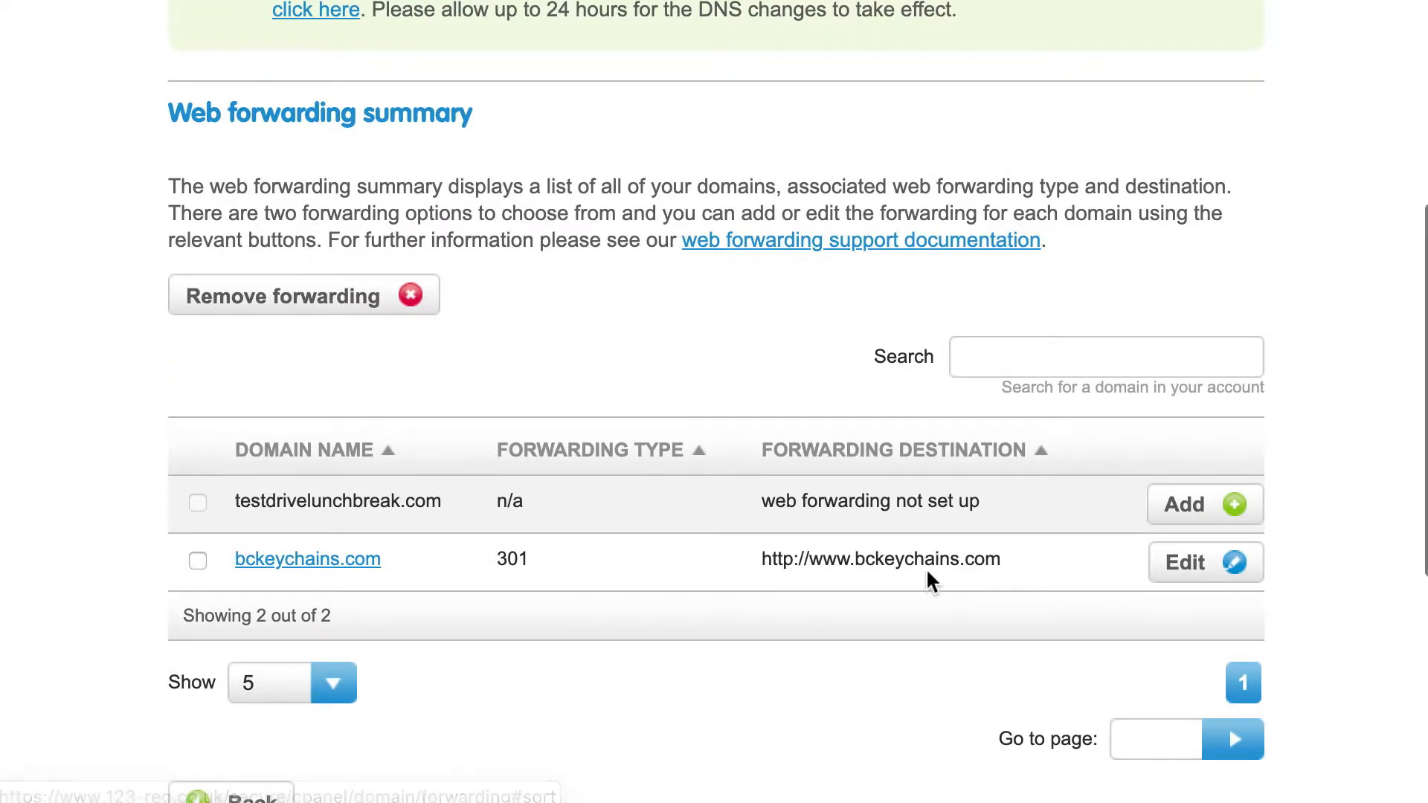
scroll("down", 3)
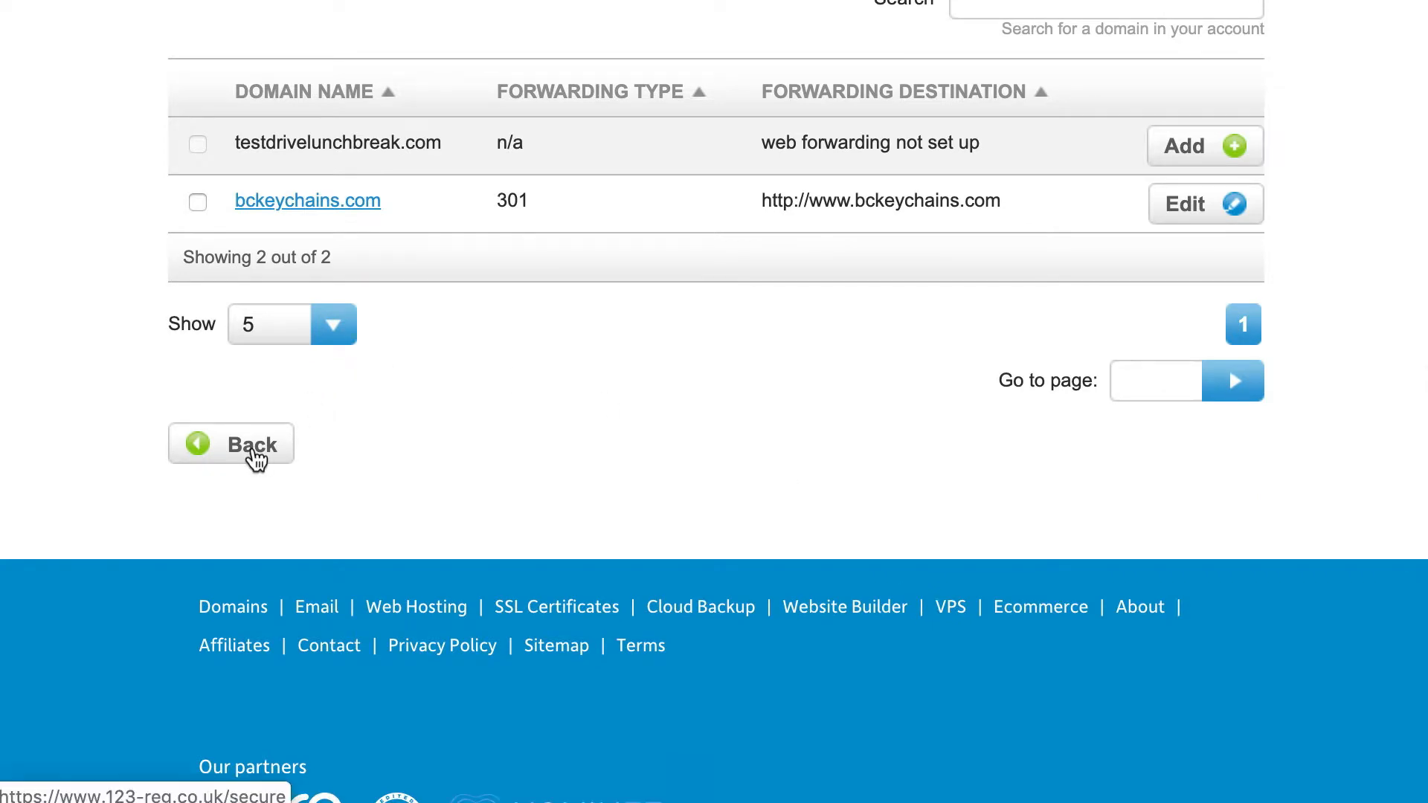
Step: Go back to the products overview and manage bckeychains.com again, down to Advanced domain settings
left_click(230, 446)
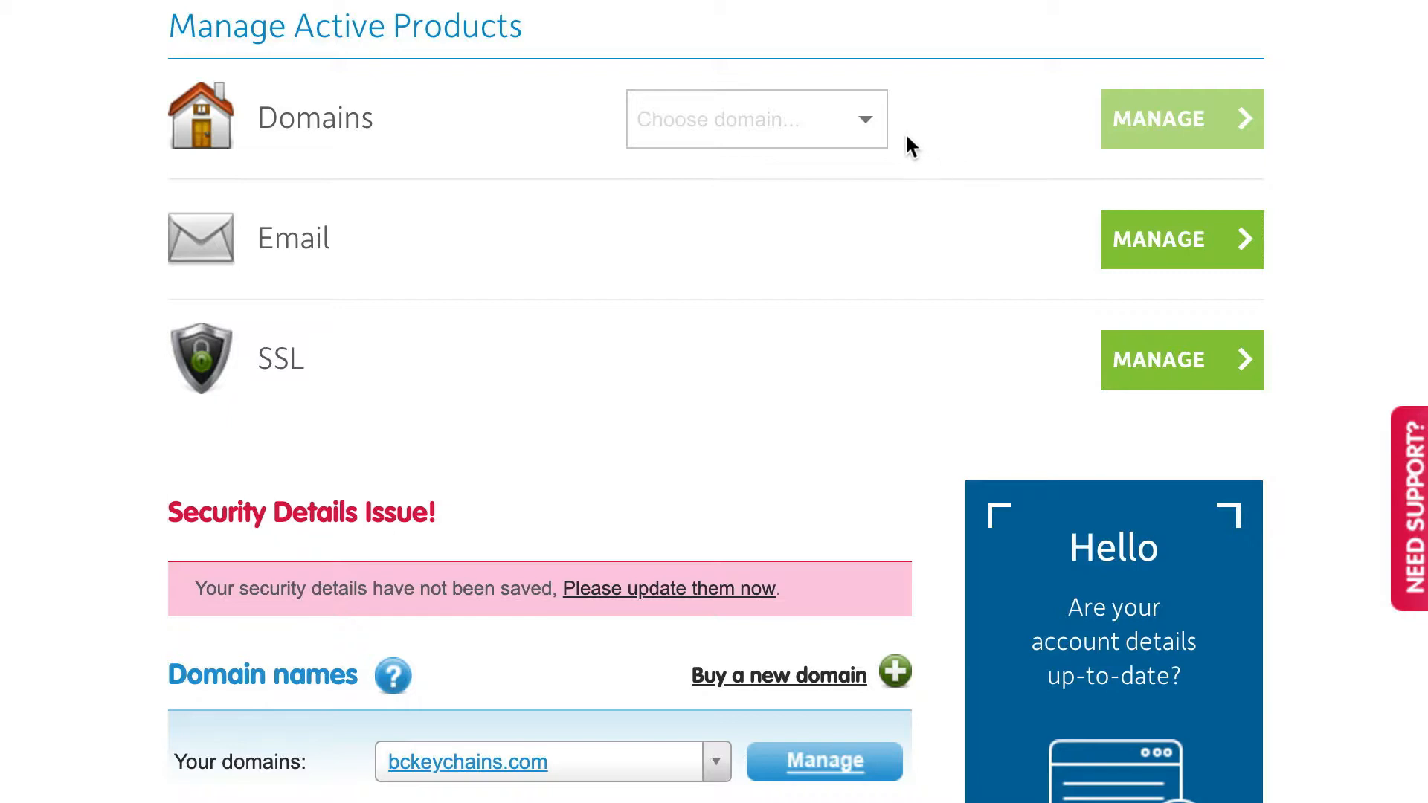
mouse_move(768, 138)
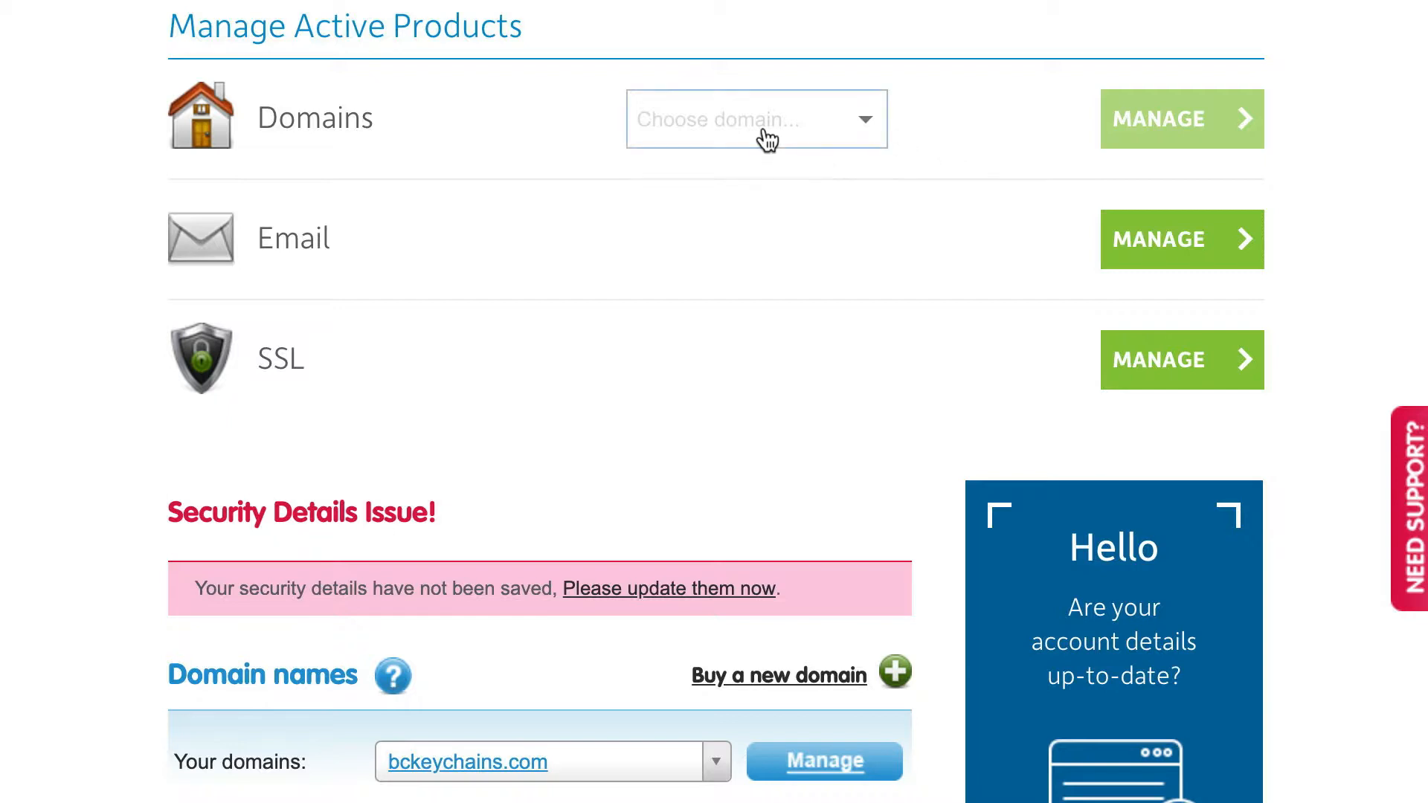
left_click(1181, 119)
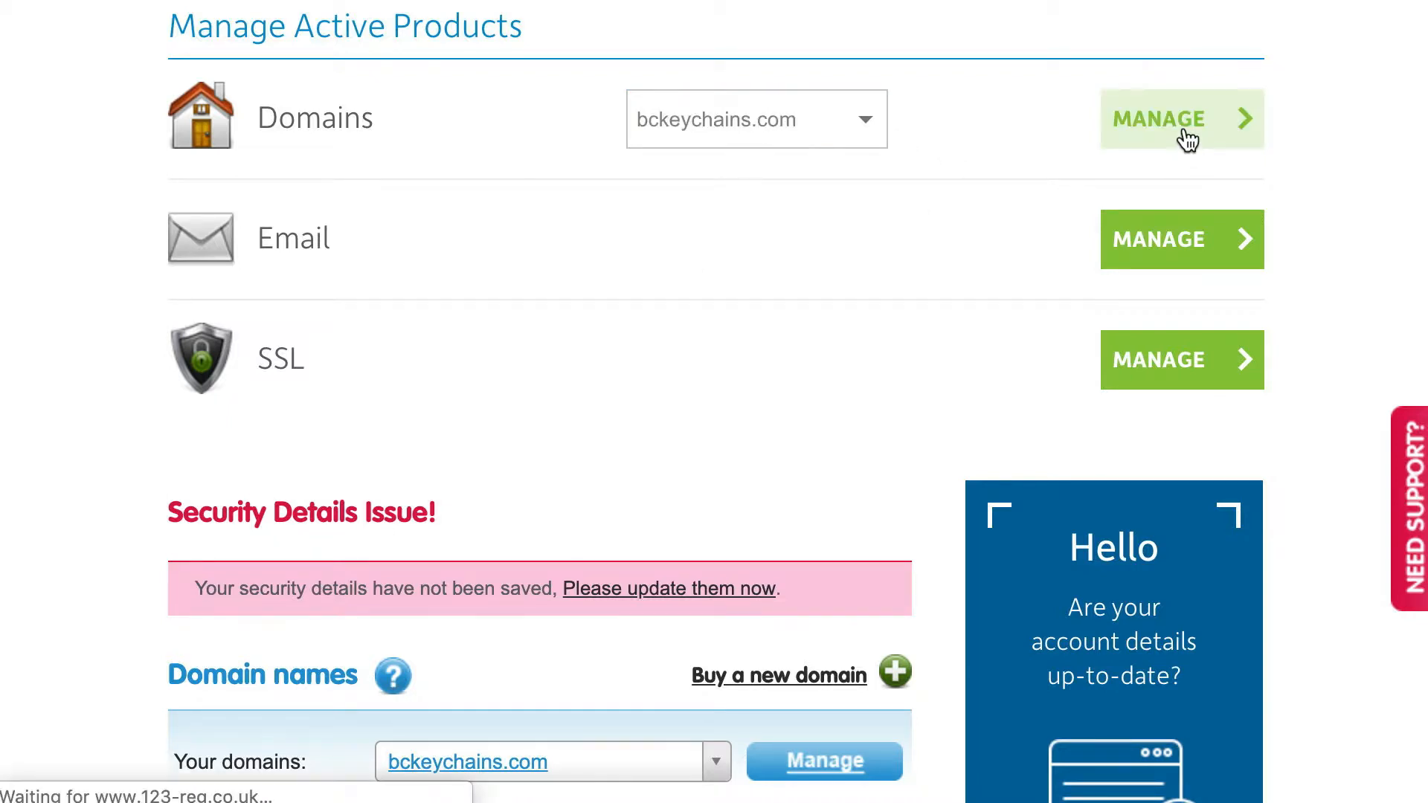
left_click(1181, 119)
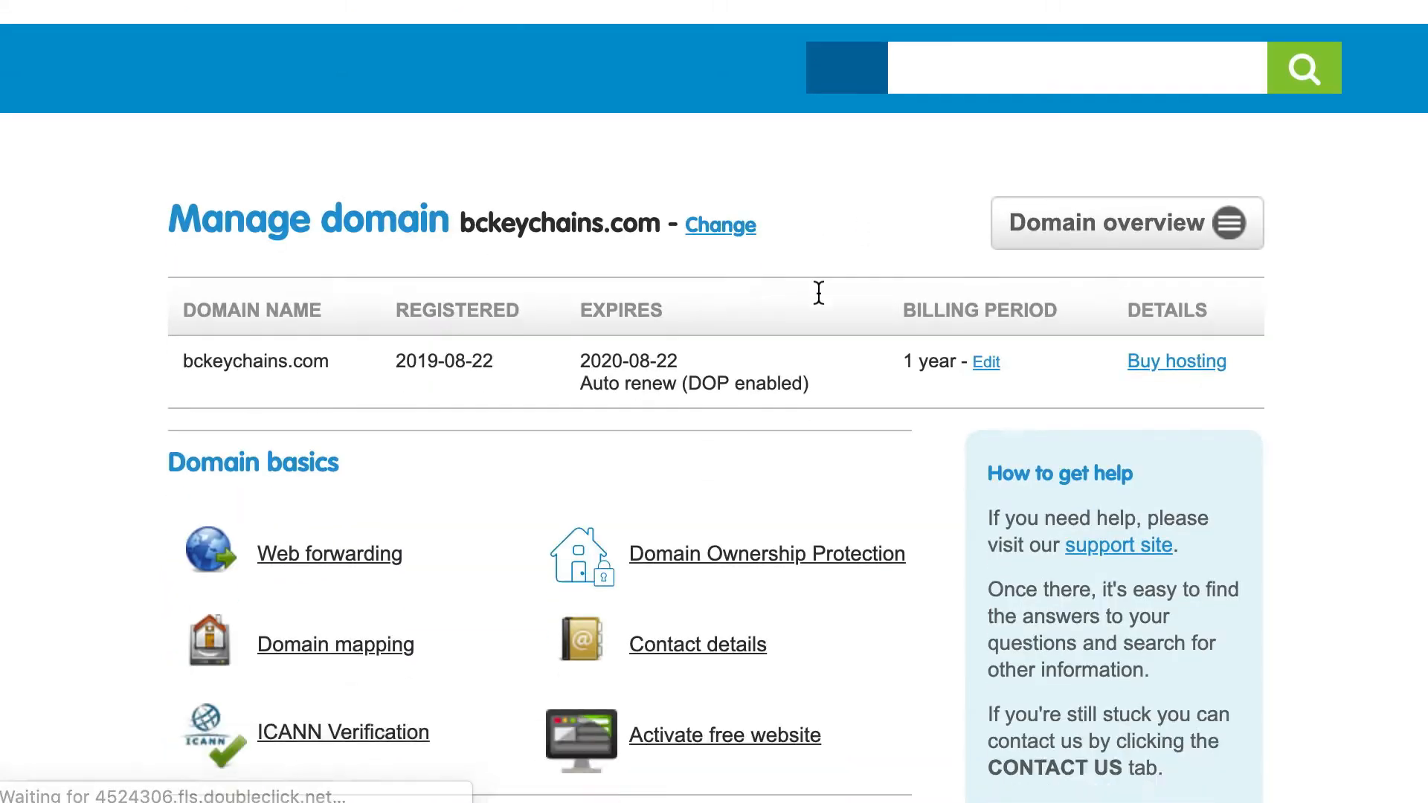
scroll("down", 3)
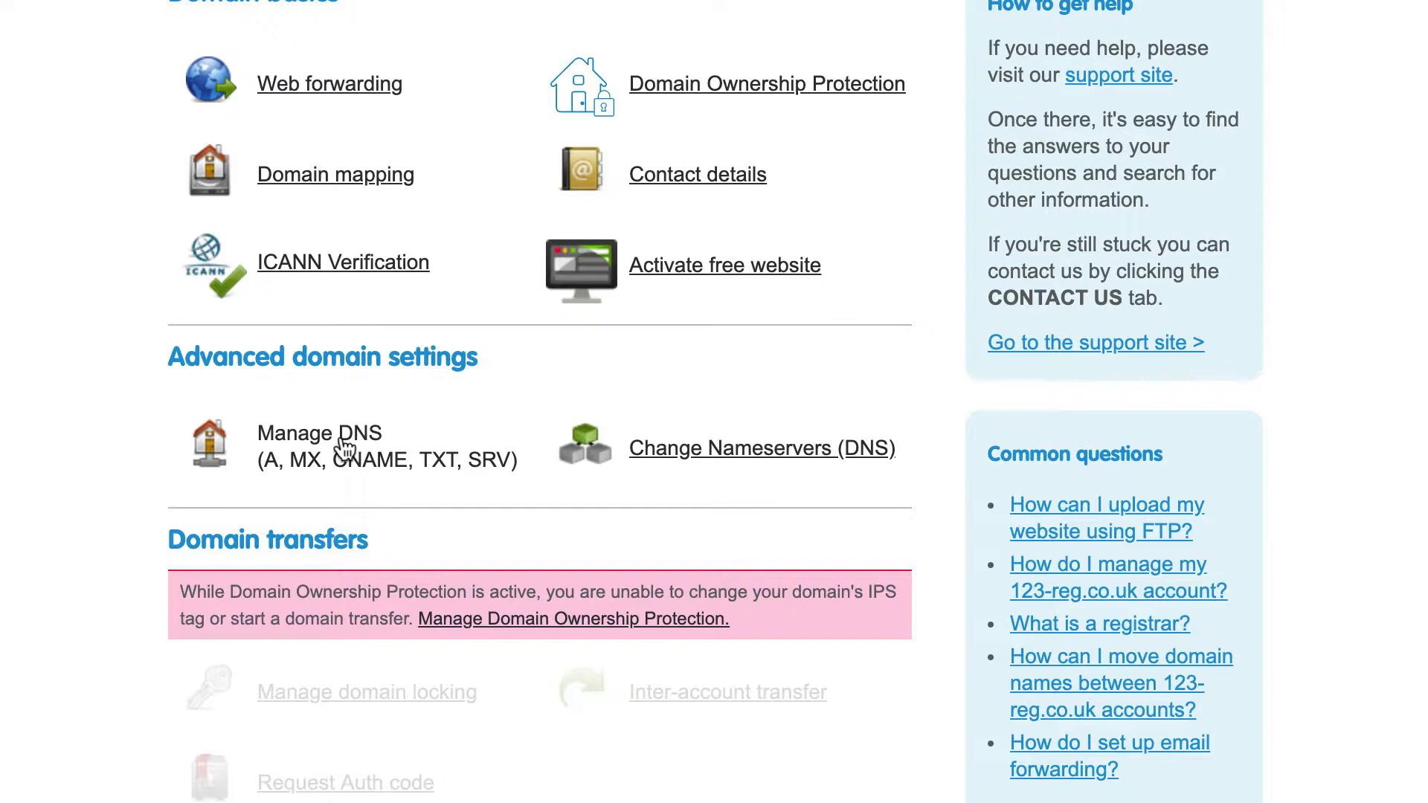
Step: Manage DNS for bckeychains.com and show the Advanced DNS list of MX and A records
left_click(317, 434)
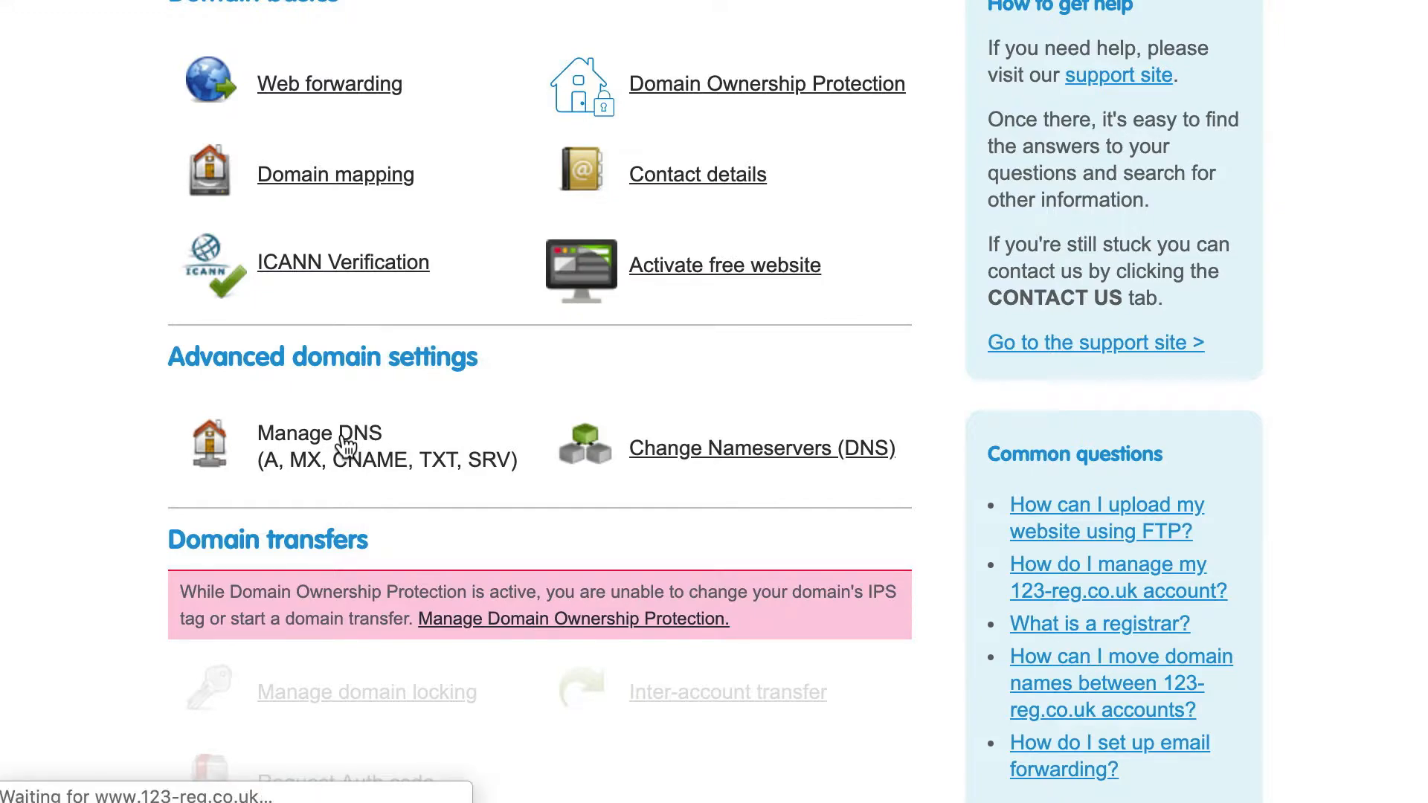
left_click(319, 433)
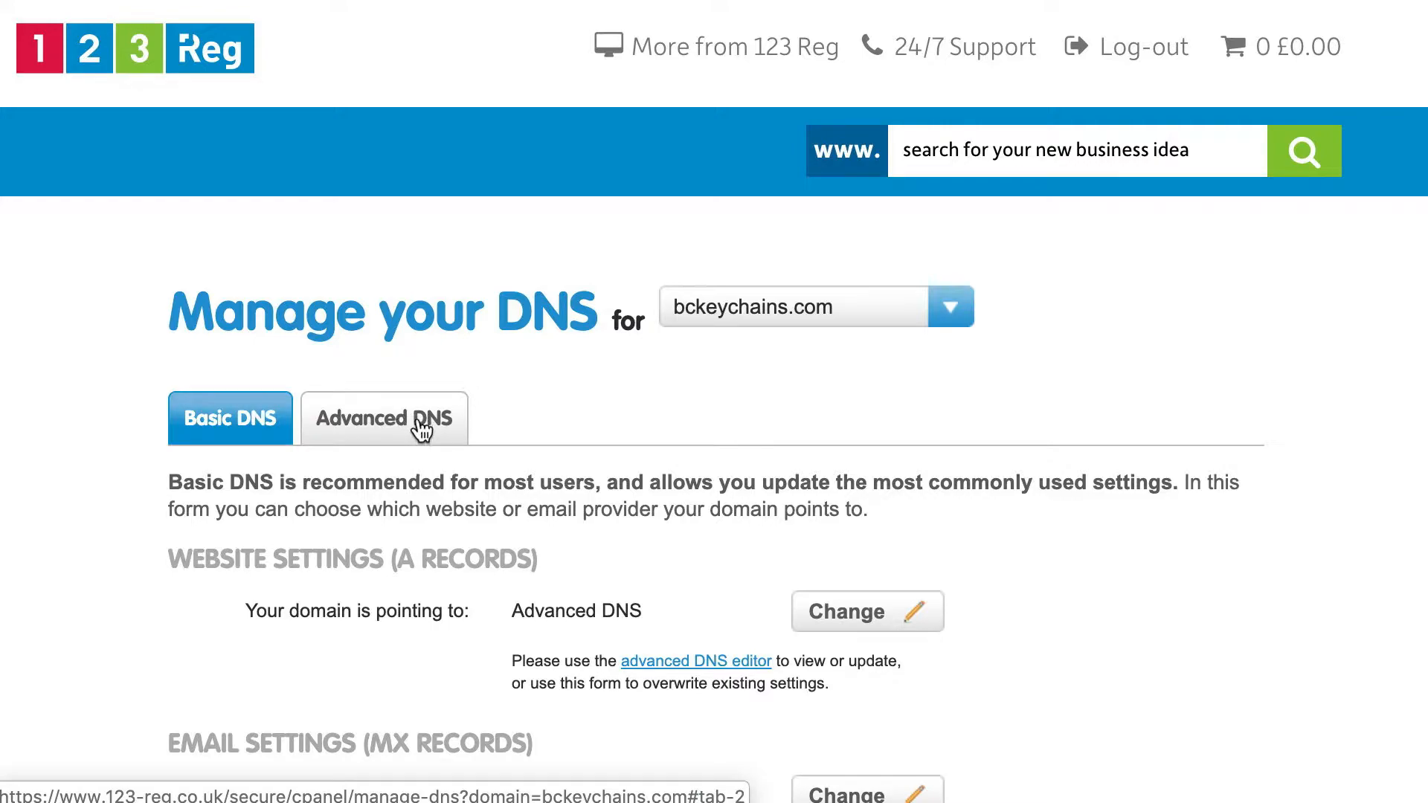
left_click(384, 418)
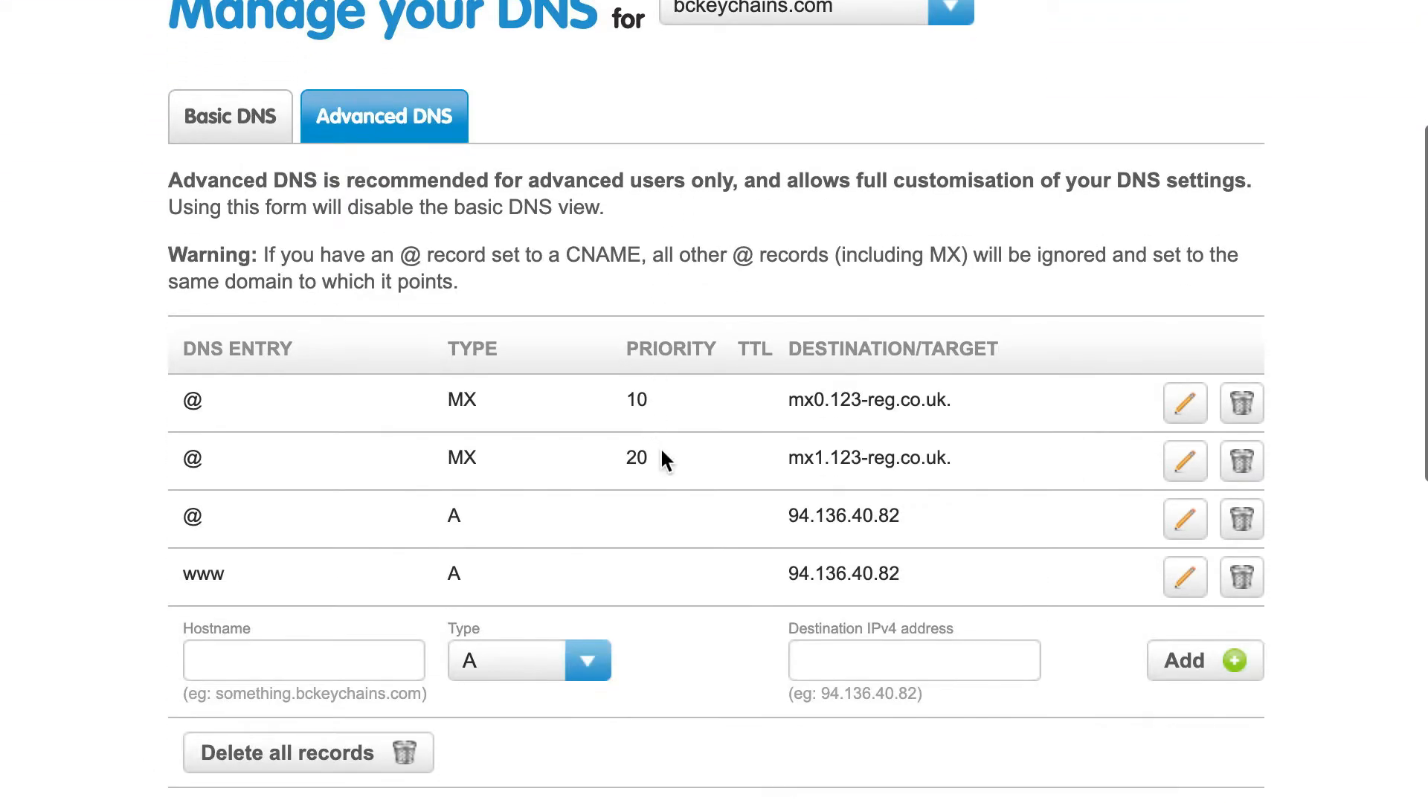
scroll("down", 3)
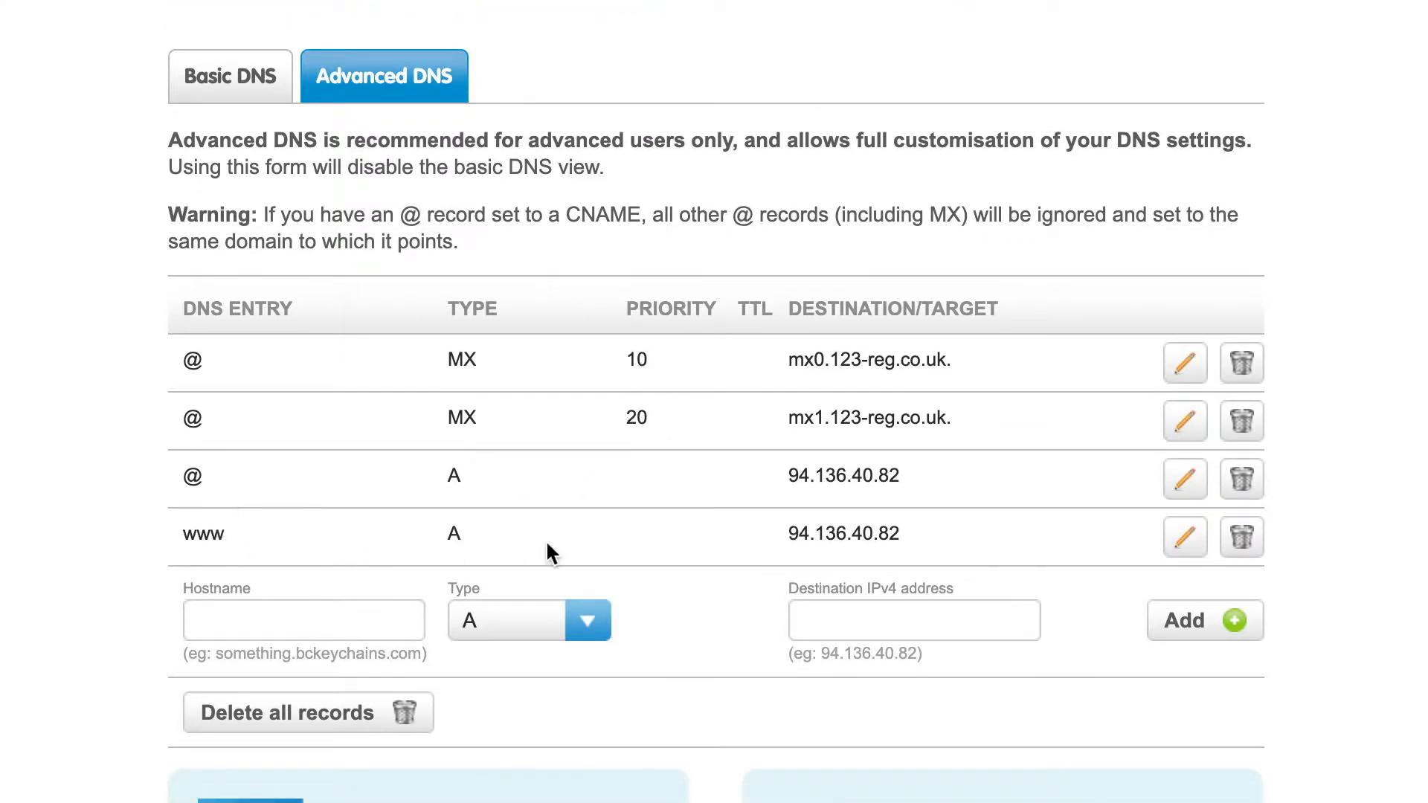
mouse_move(1230, 552)
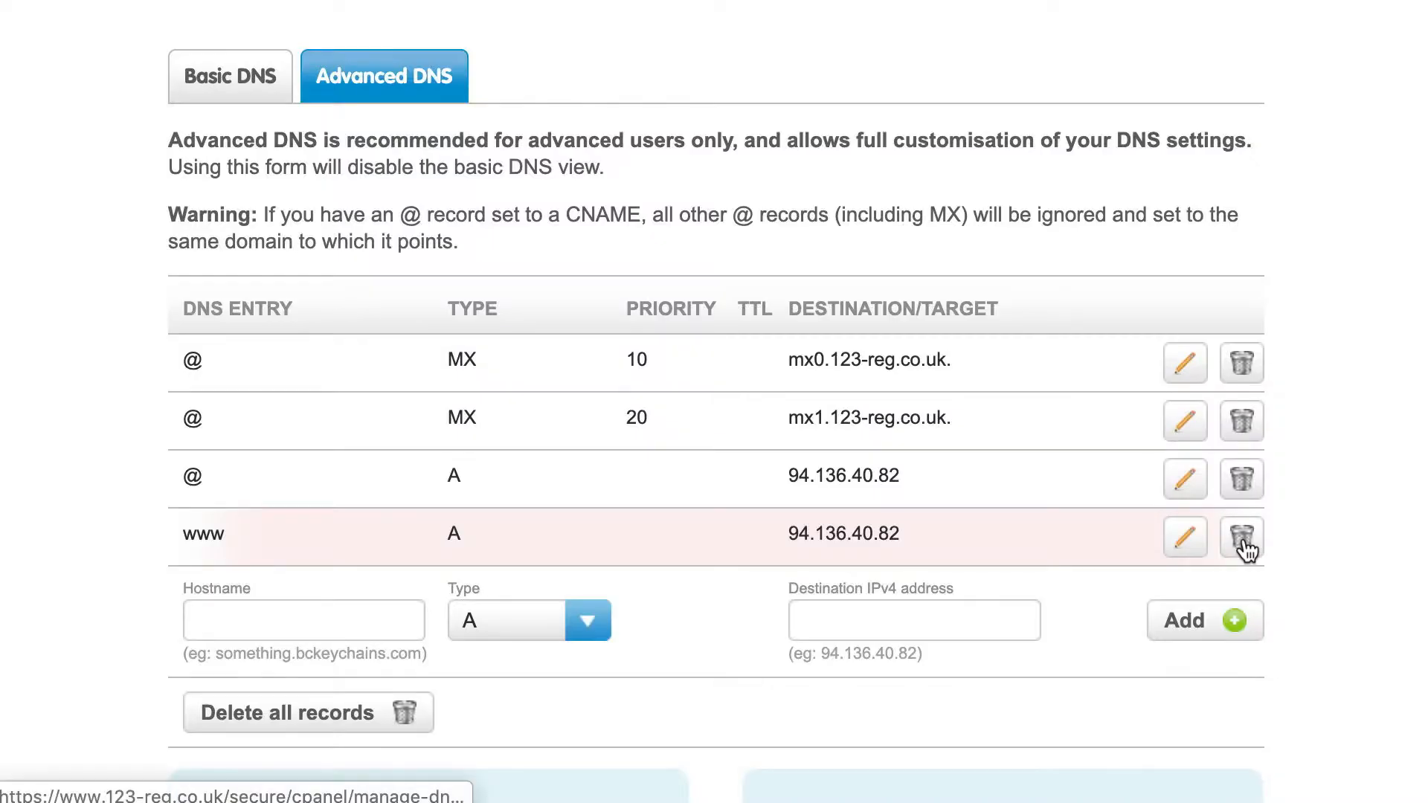
Step: Delete the www A record and start a new www record of type CNAME
left_click(1241, 539)
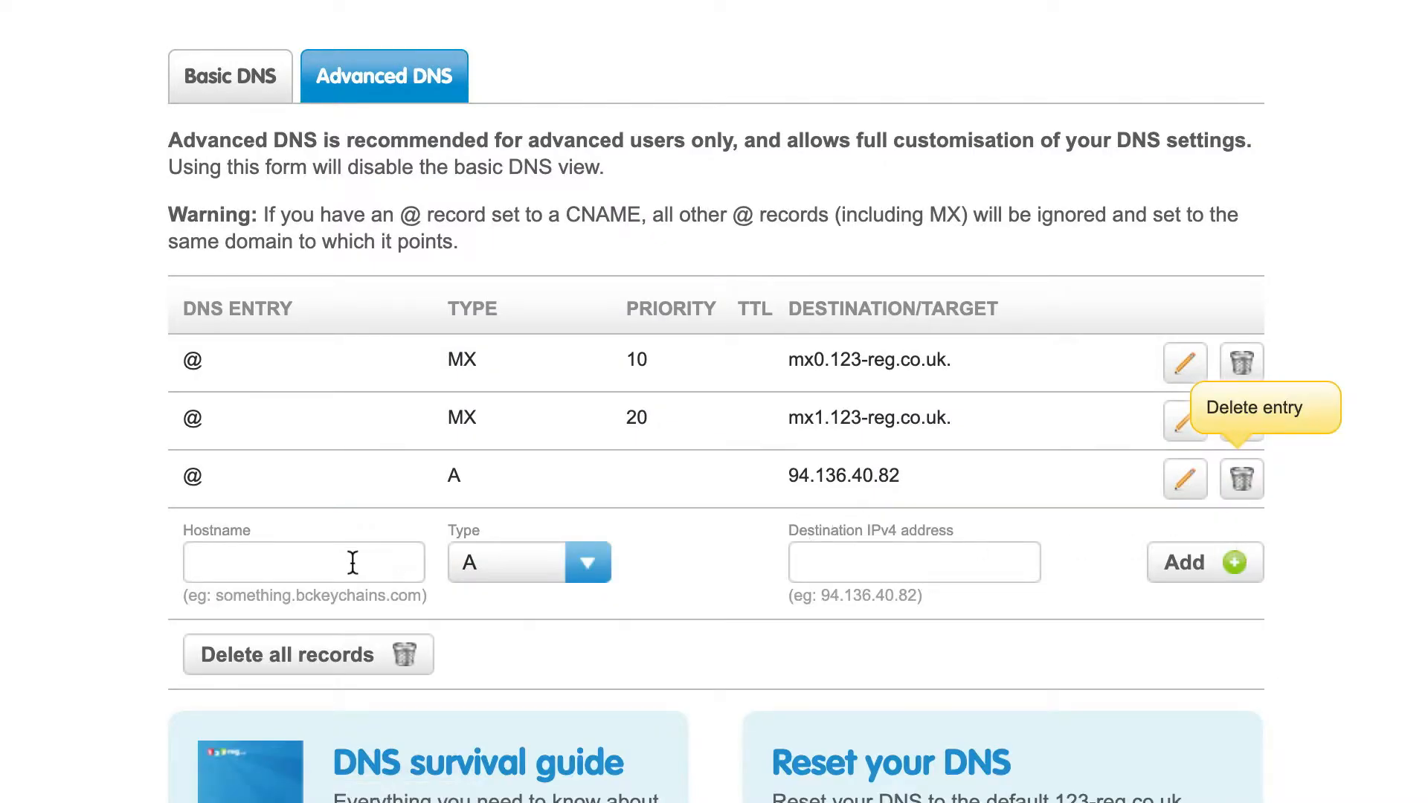
type("www")
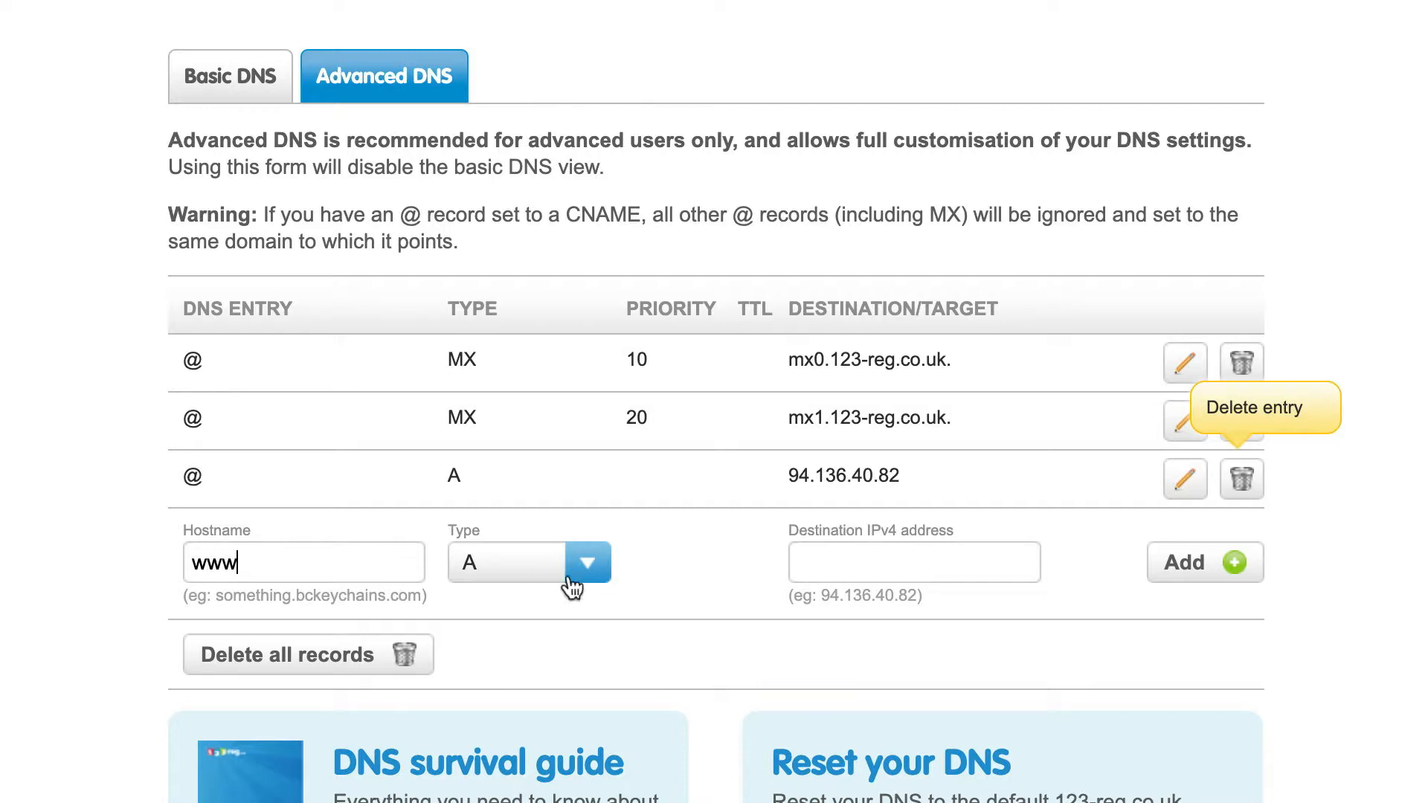
left_click(587, 561)
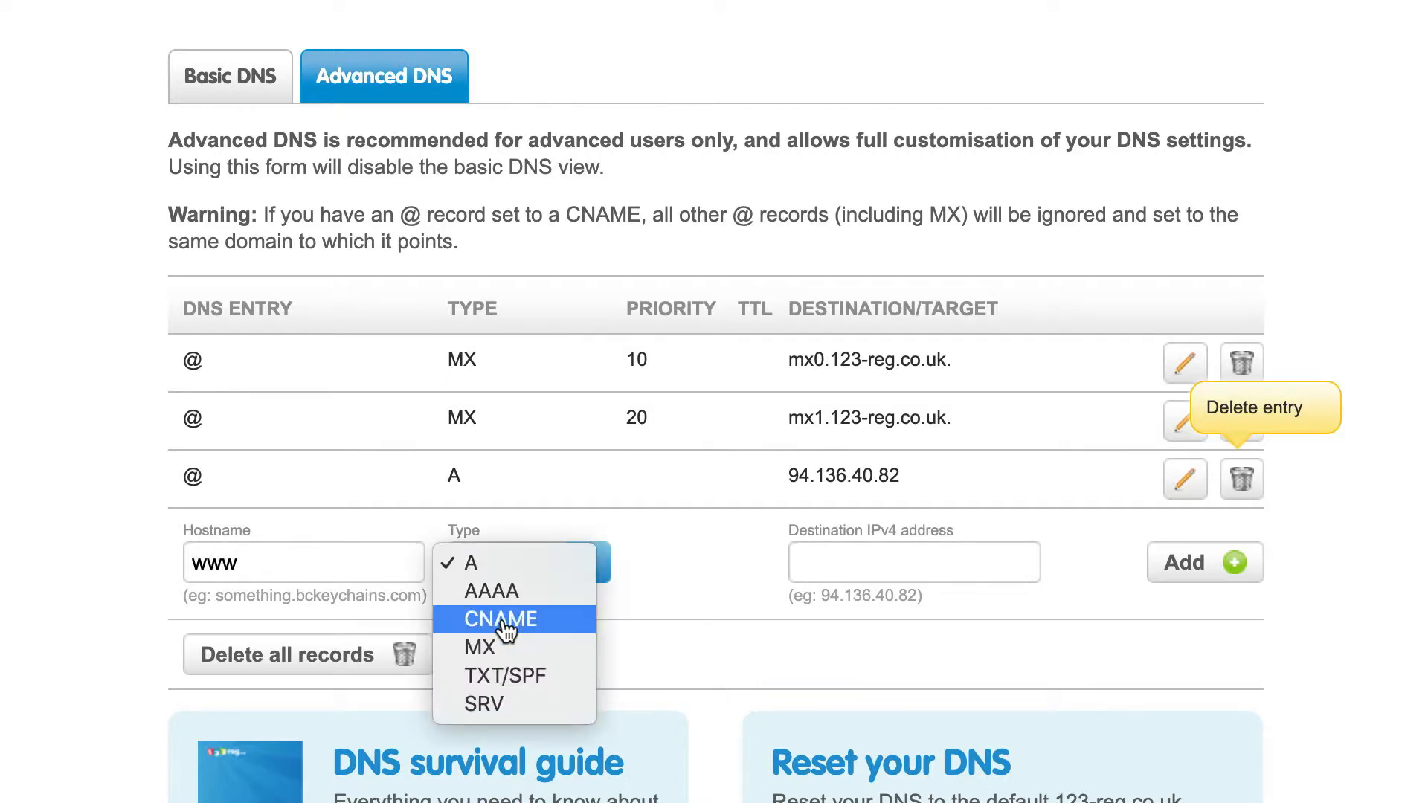
left_click(500, 620)
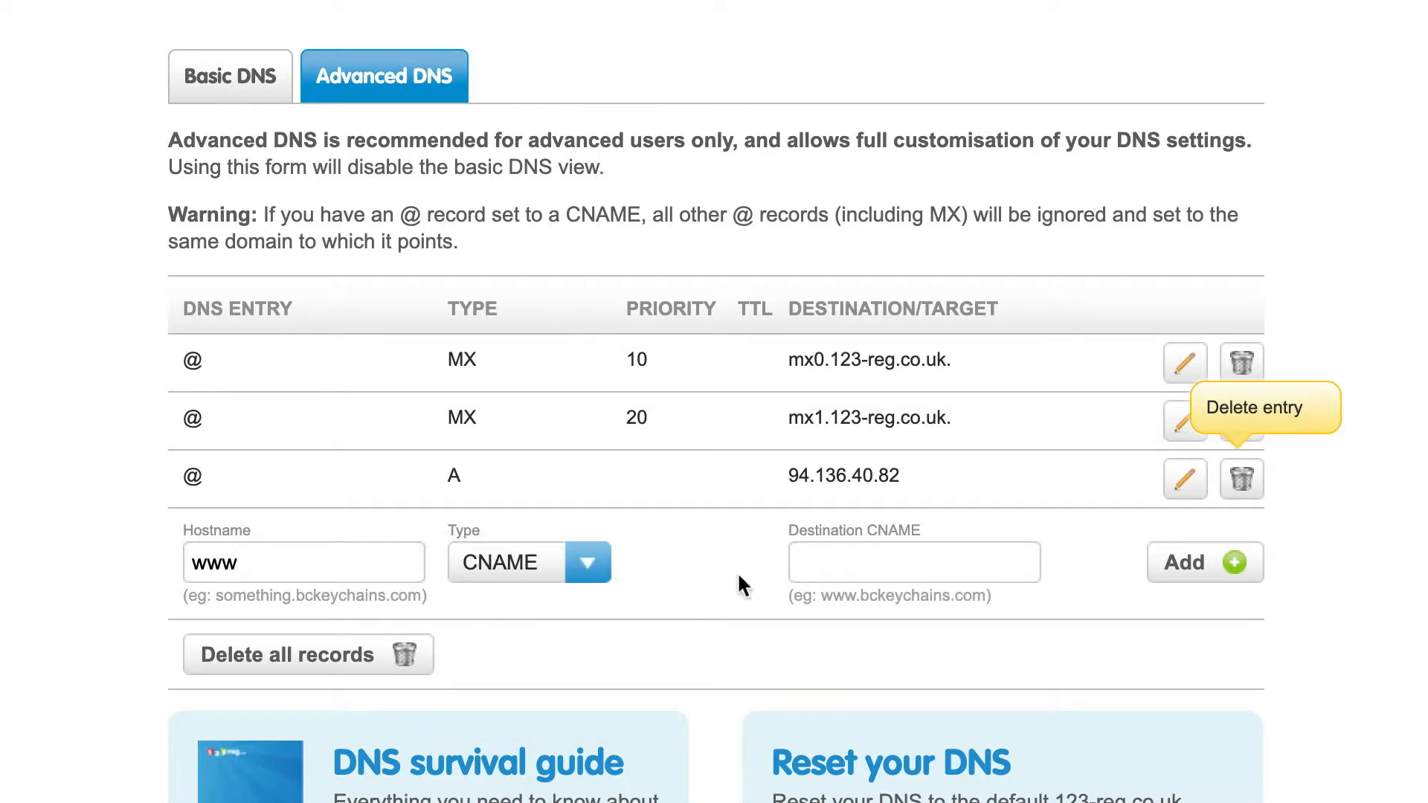
left_click(911, 563)
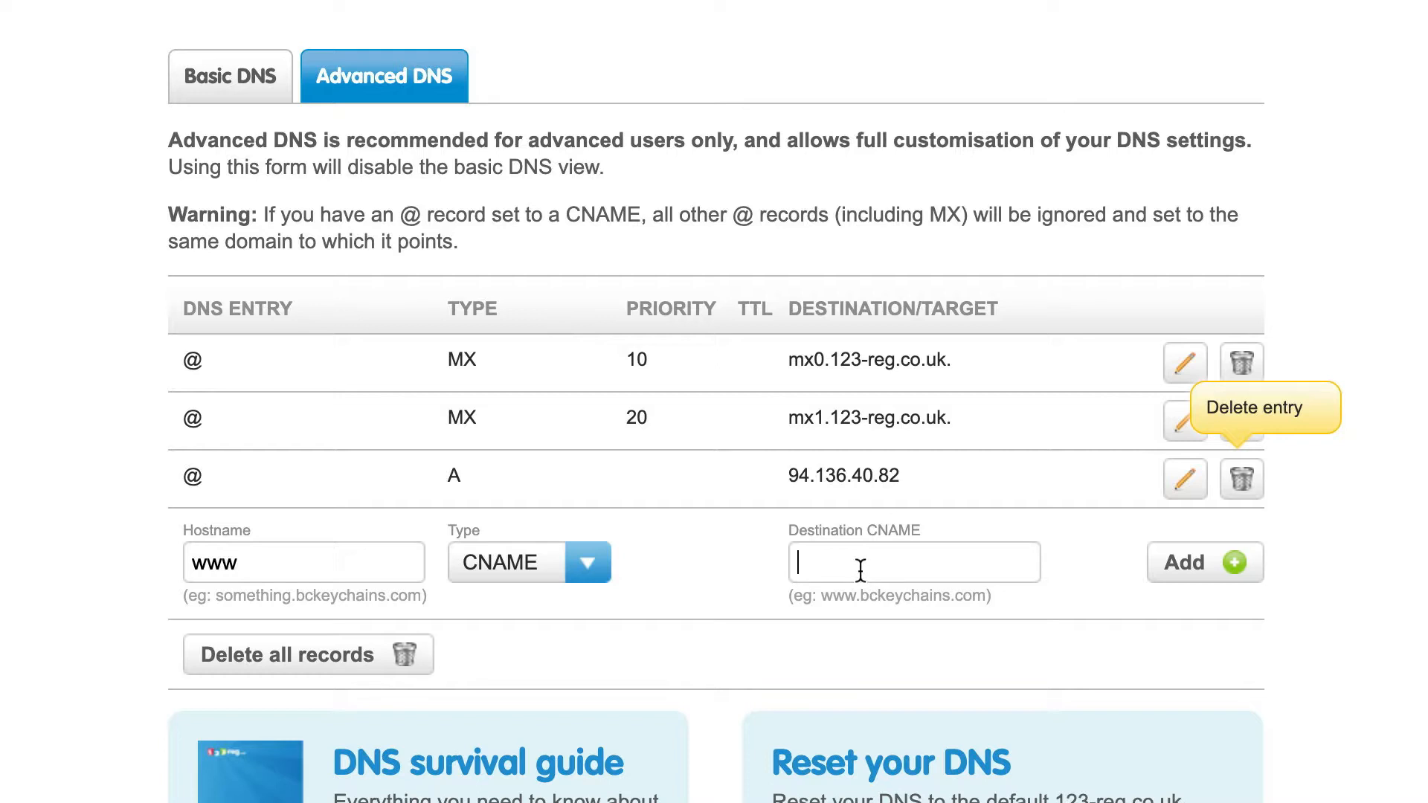
Step: Point the www CNAME to bckeychains.bigcartel.com and add it to the DNS records
type("bc")
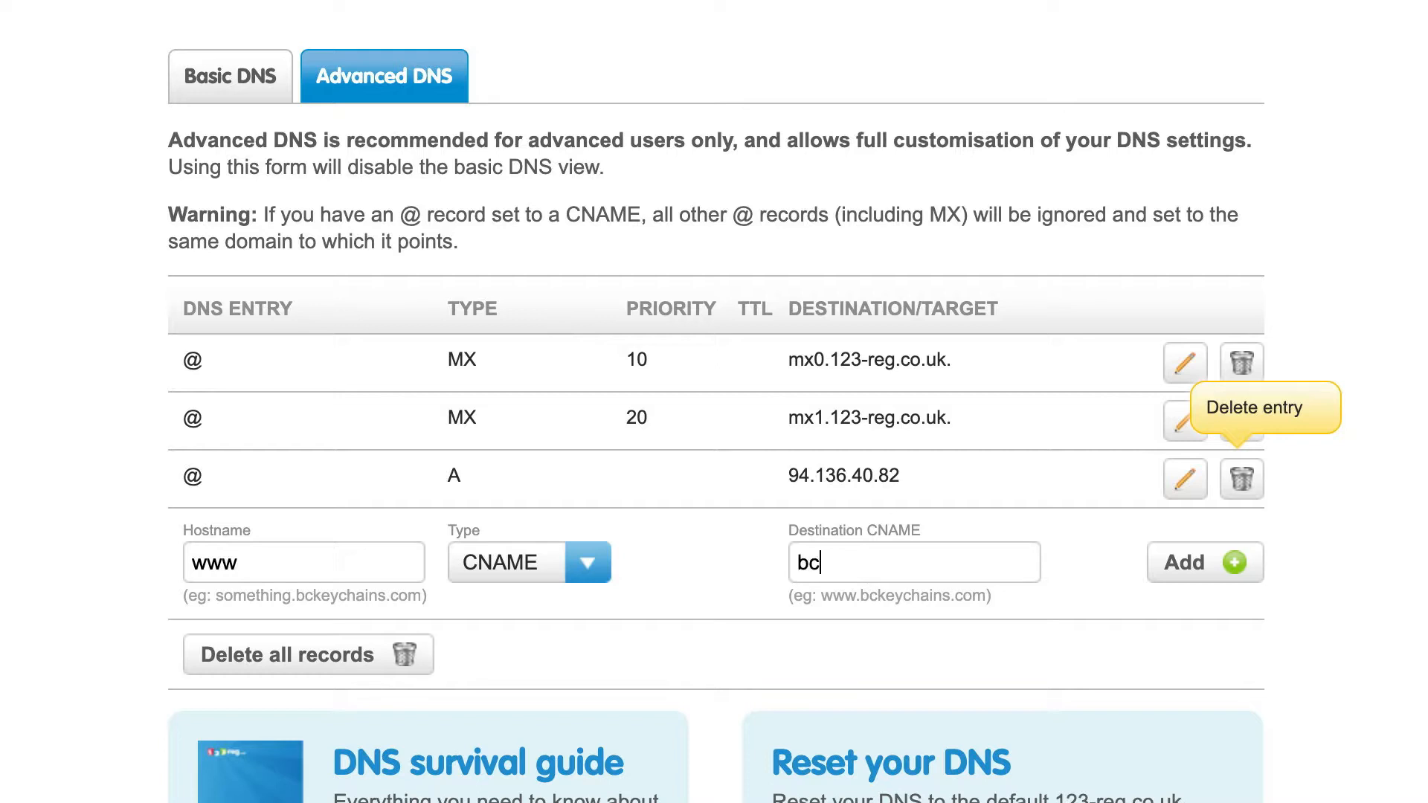
type("keychains")
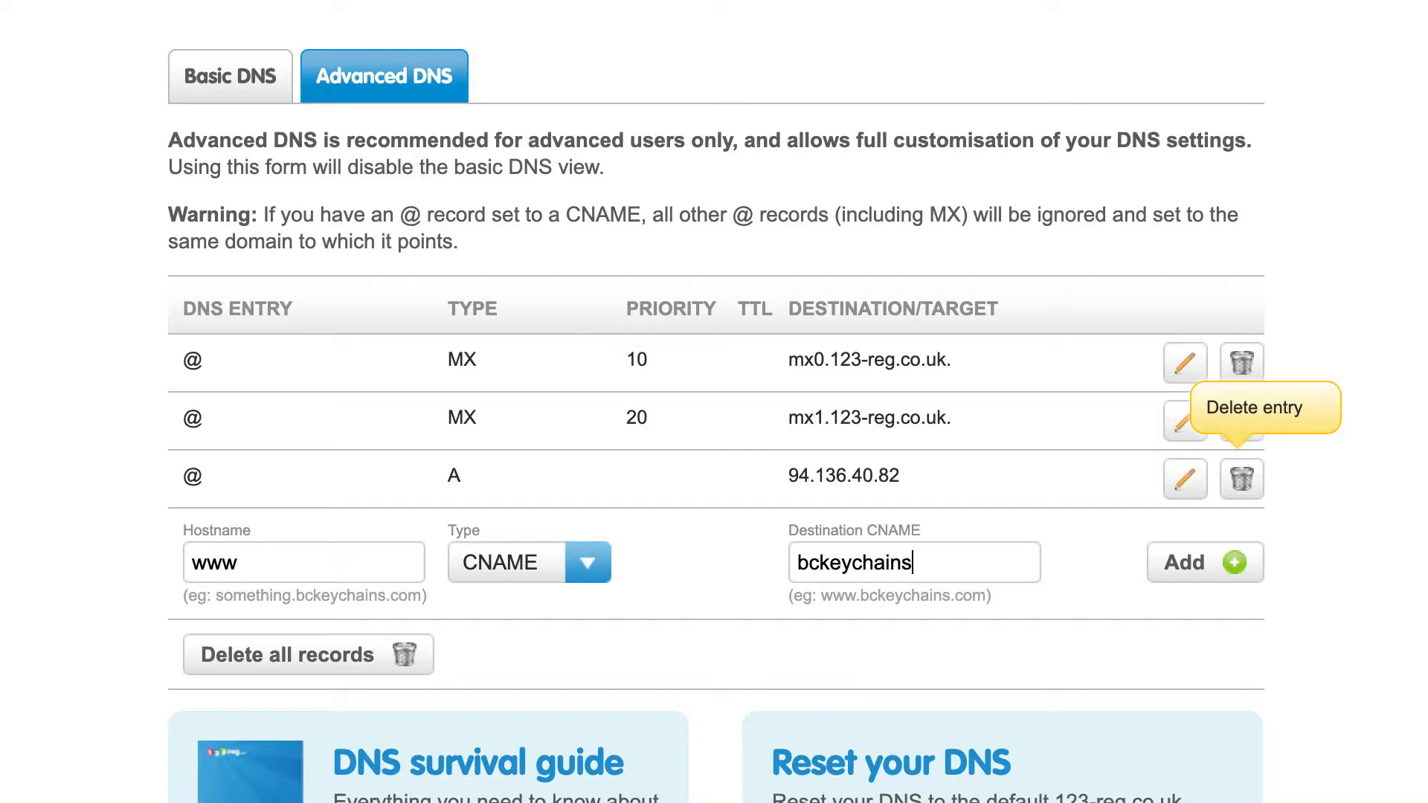
type(".bigcartel.com")
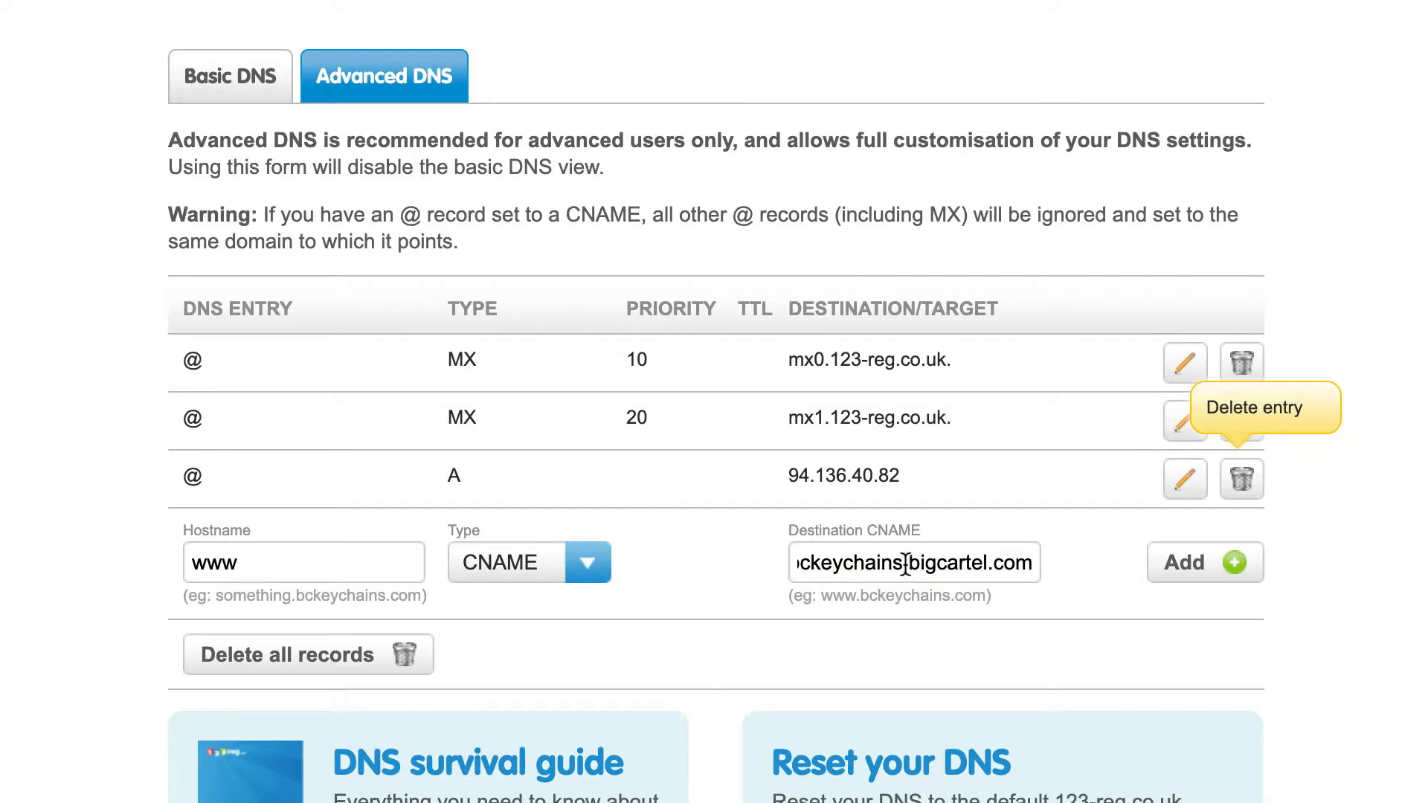
double_click(852, 563)
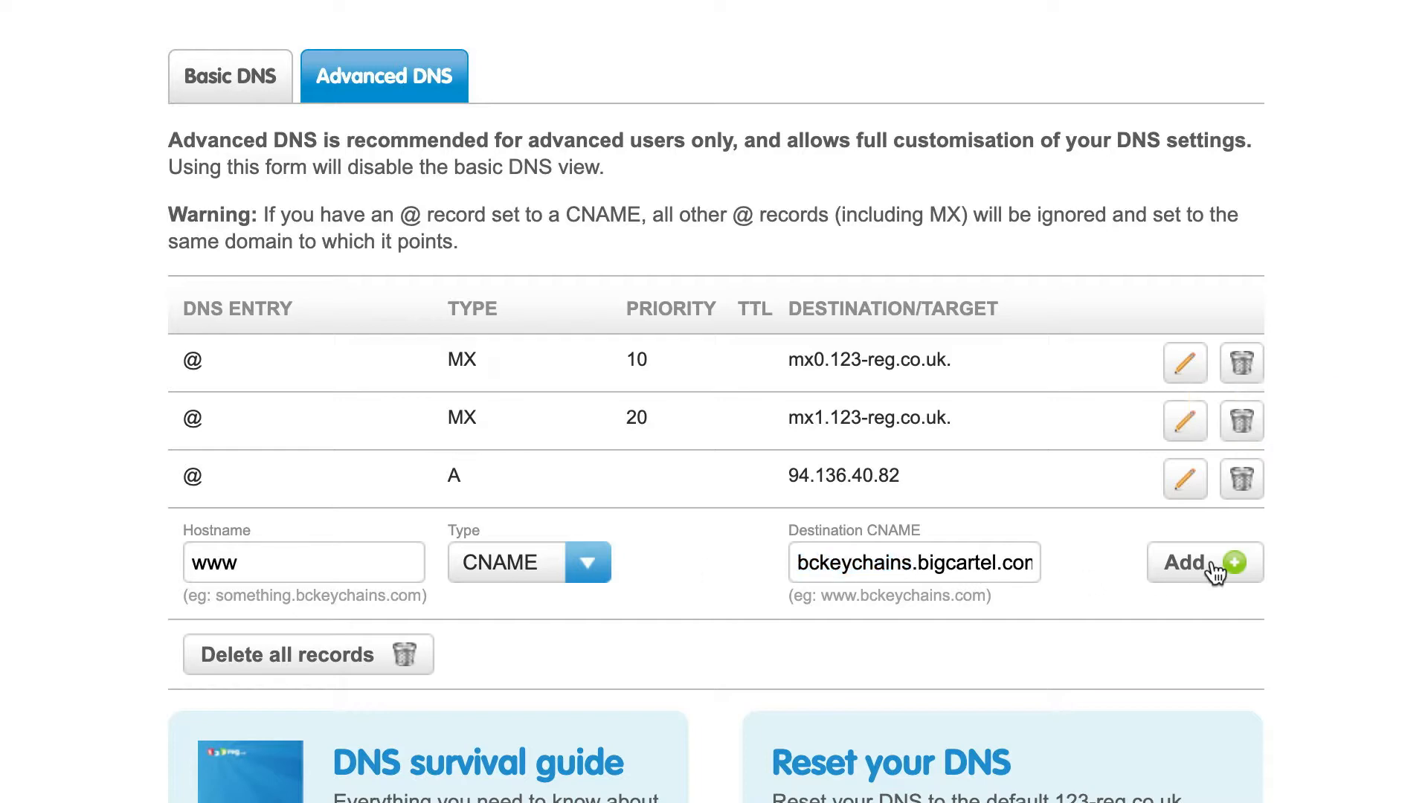
left_click(1195, 562)
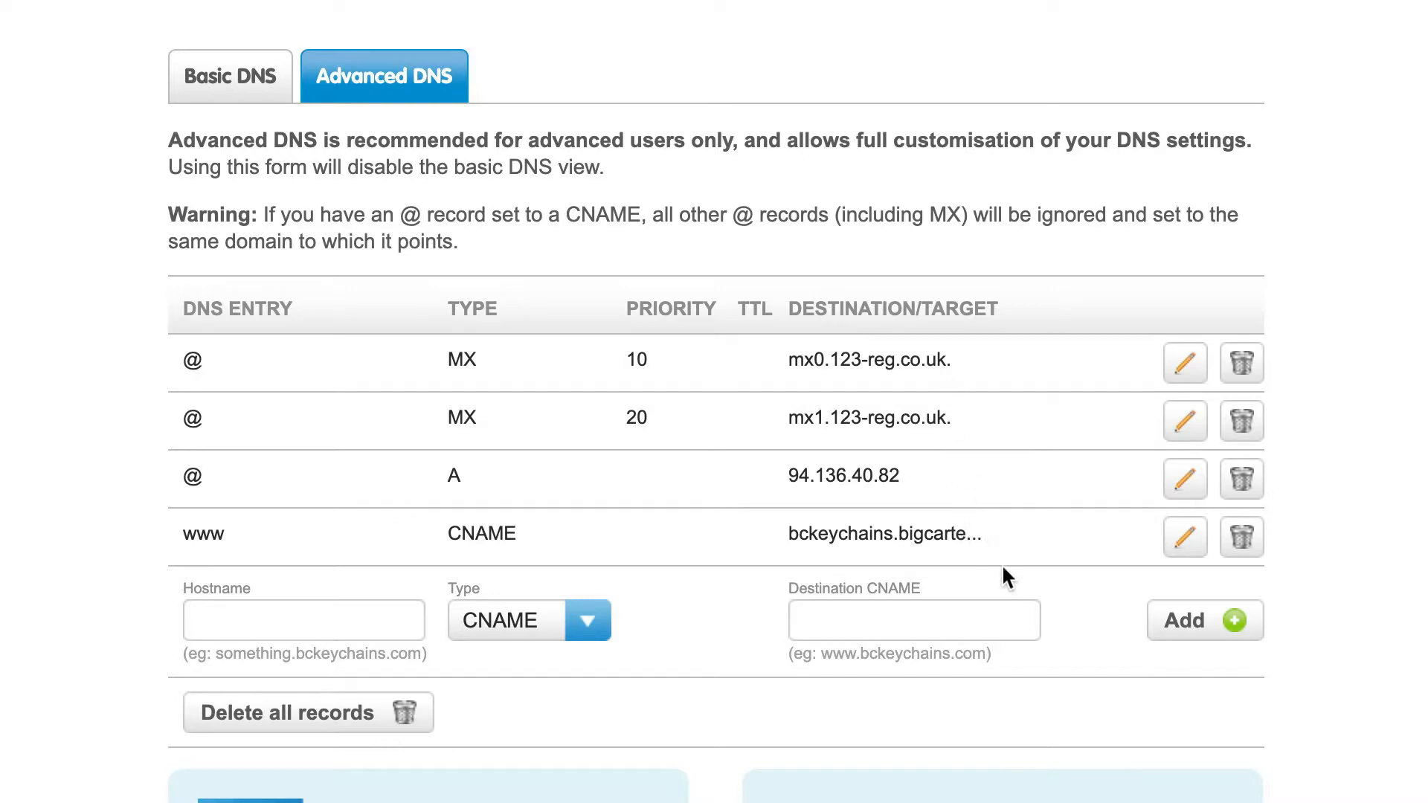
scroll("down", 3)
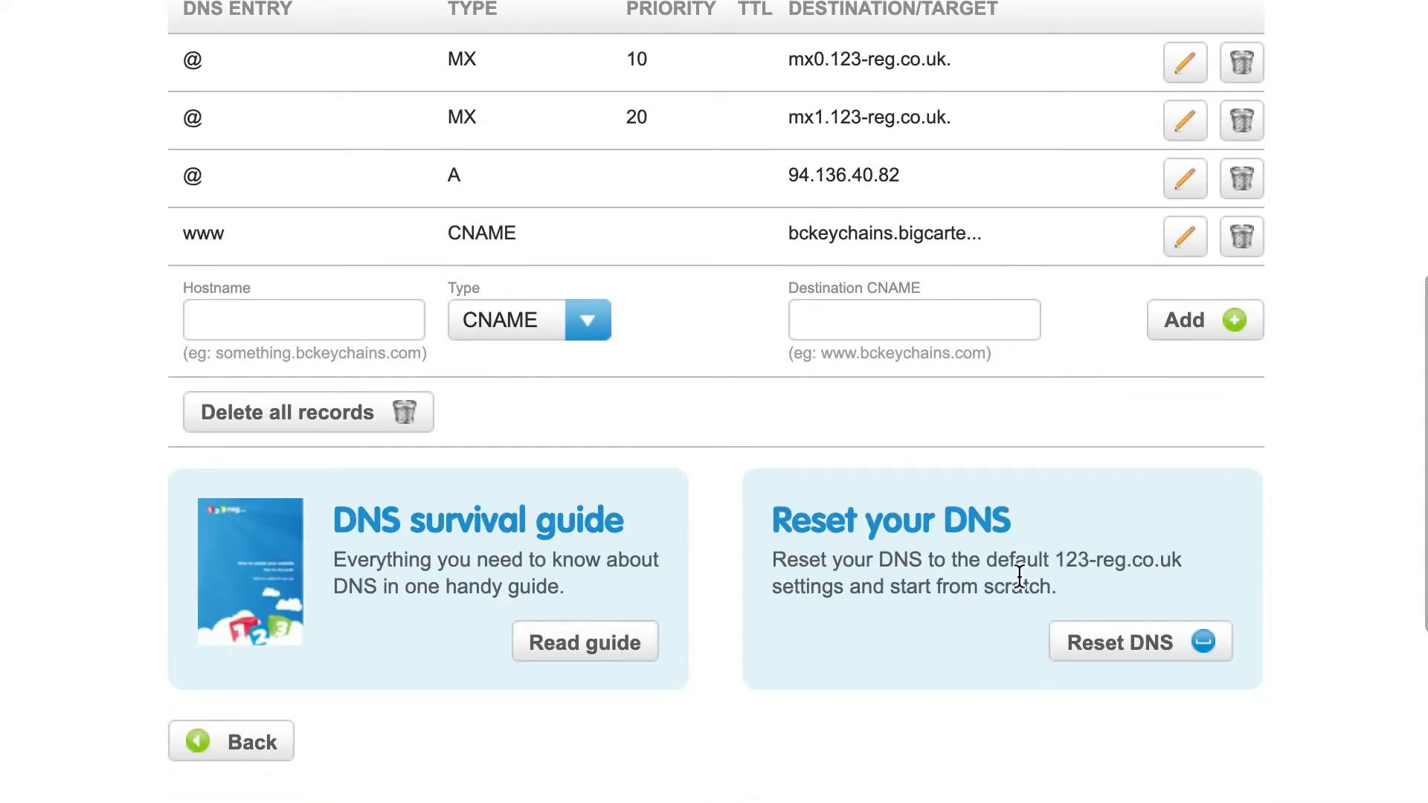
scroll("down", 3)
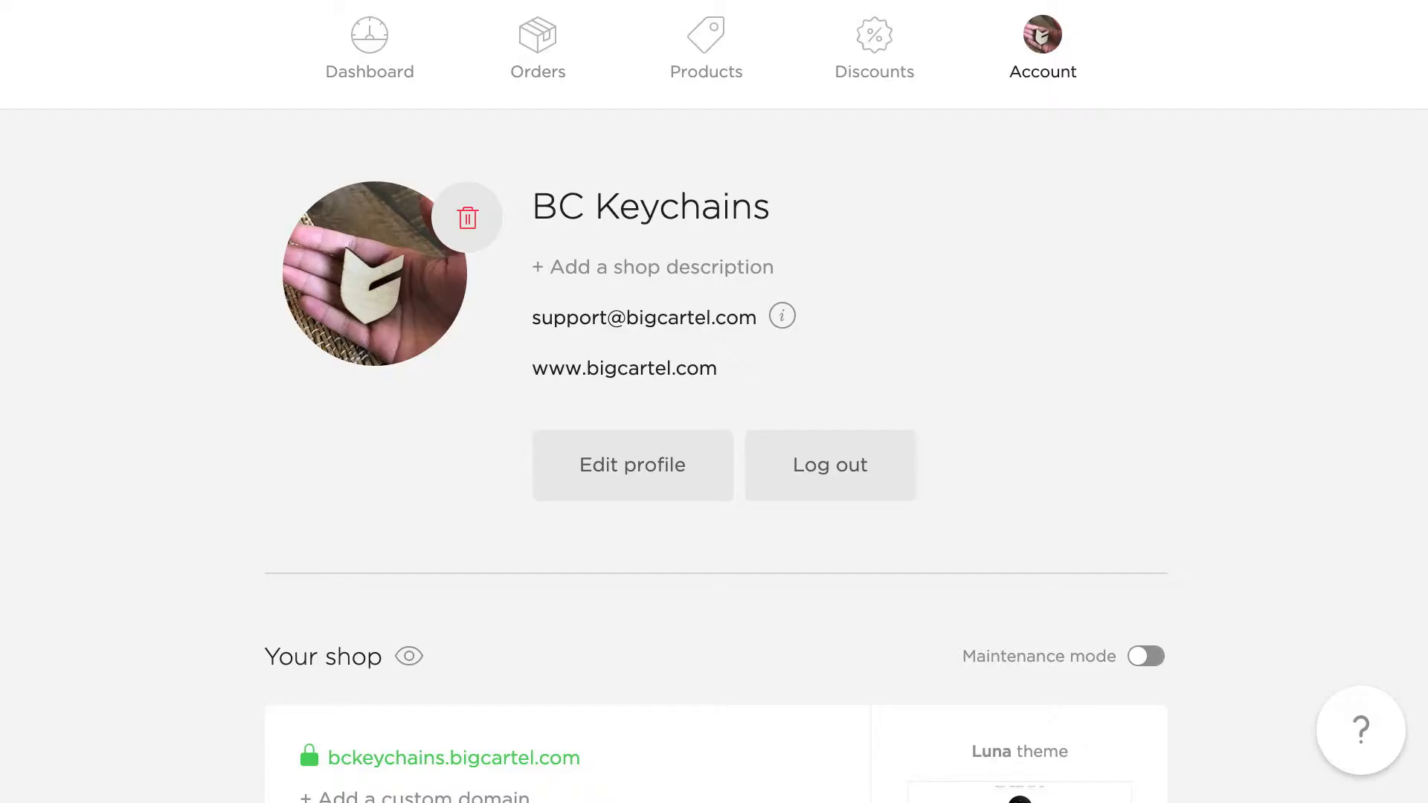
Step: On the Big Cartel Account page, start adding a custom domain under Your shop
scroll("down", 3)
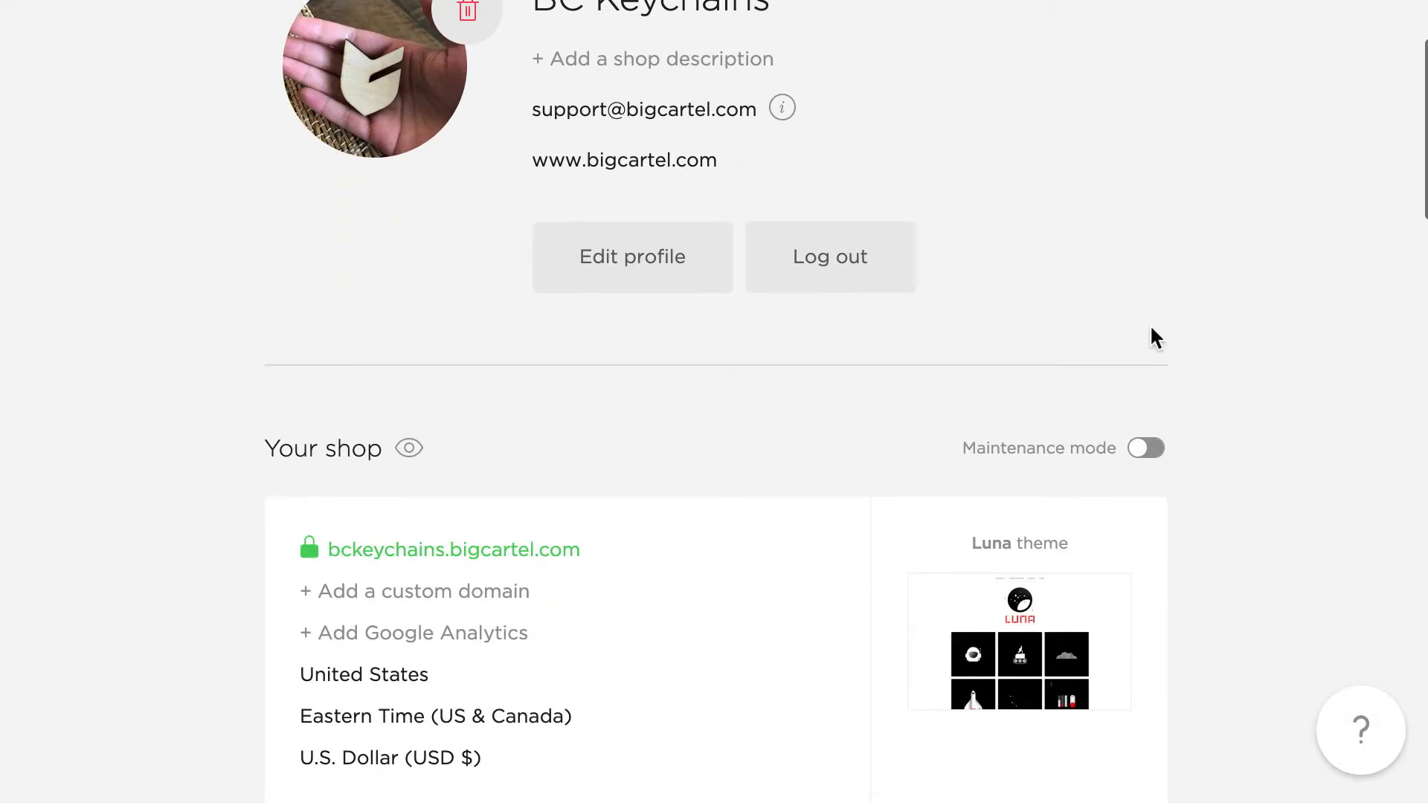
scroll("down", 3)
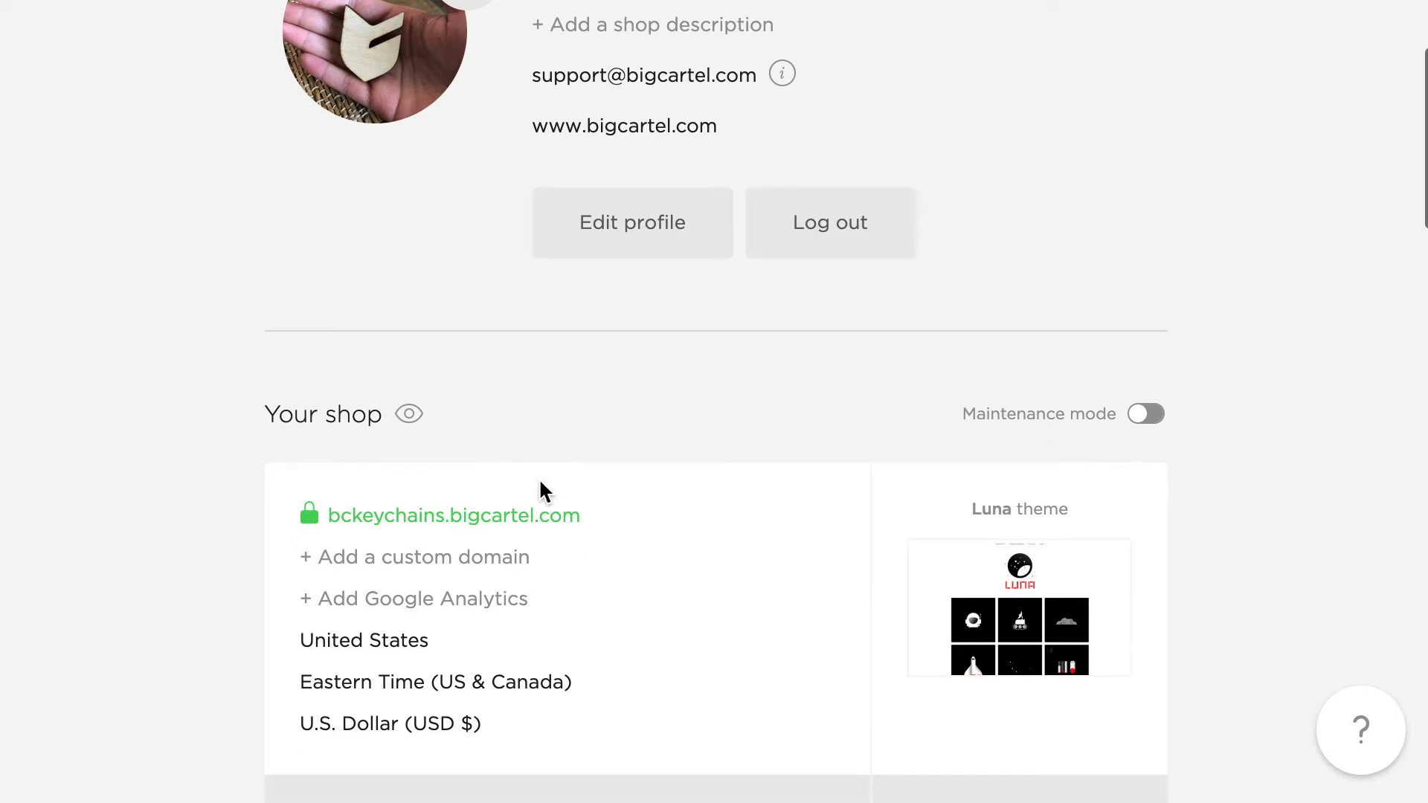
left_click(413, 557)
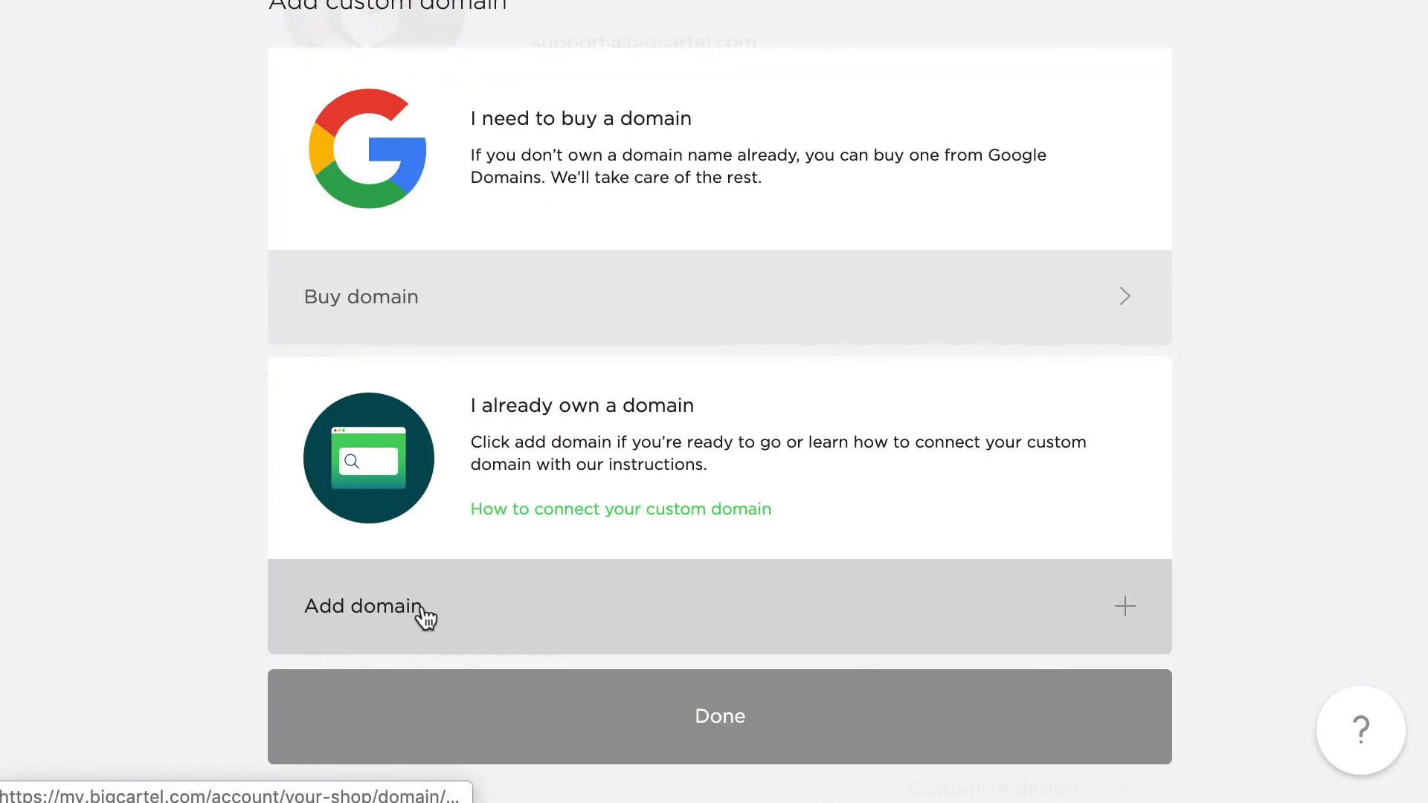
left_click(365, 607)
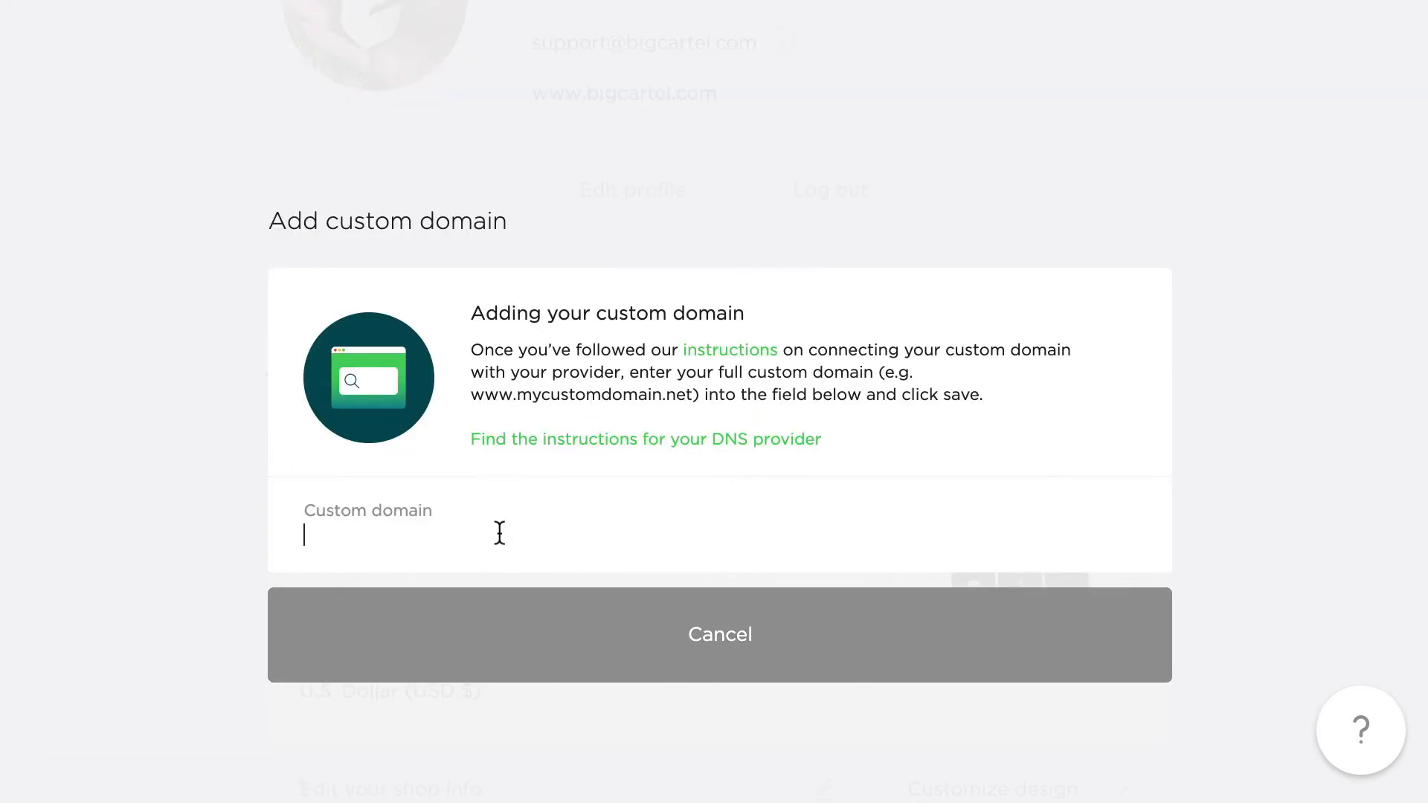
type("www.bckeychains.com")
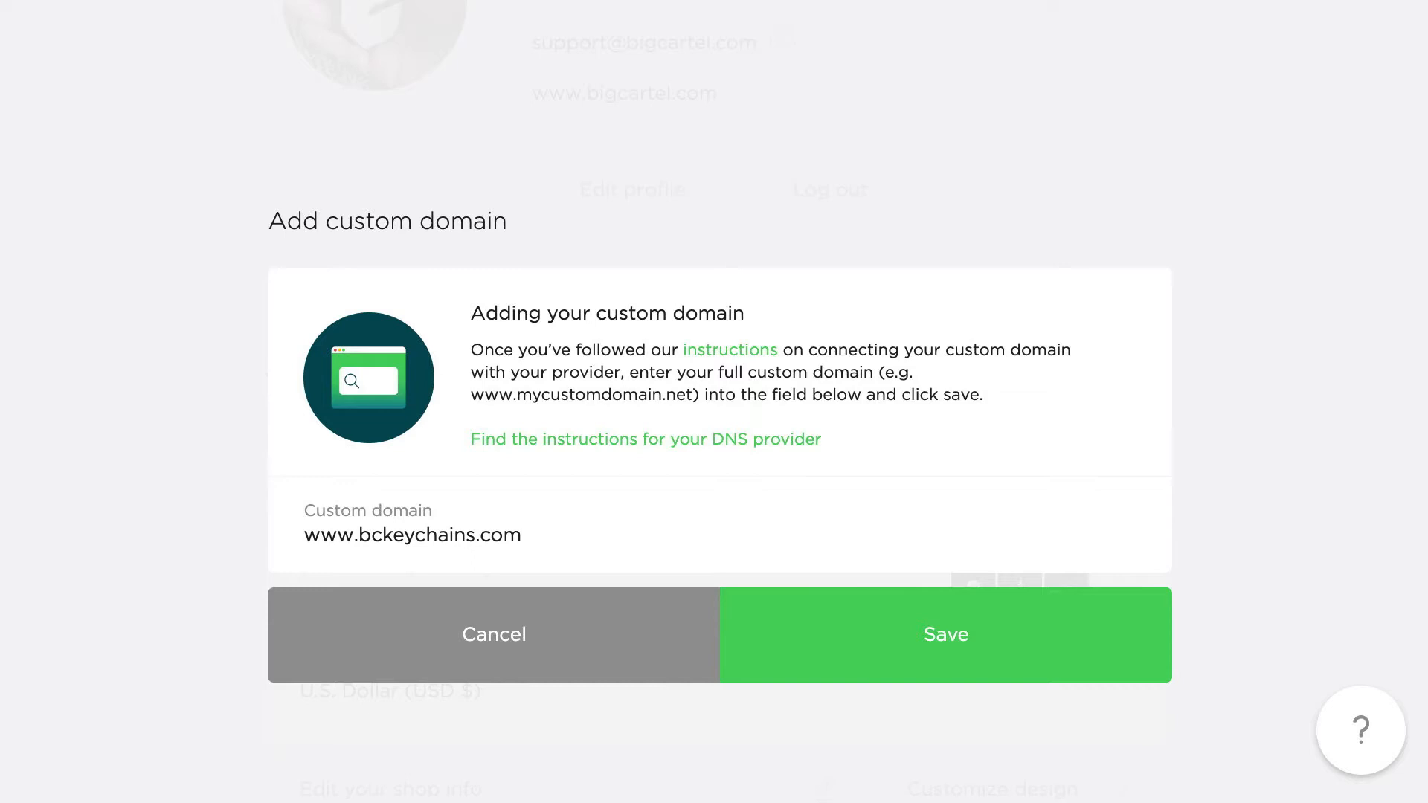
mouse_move(594, 544)
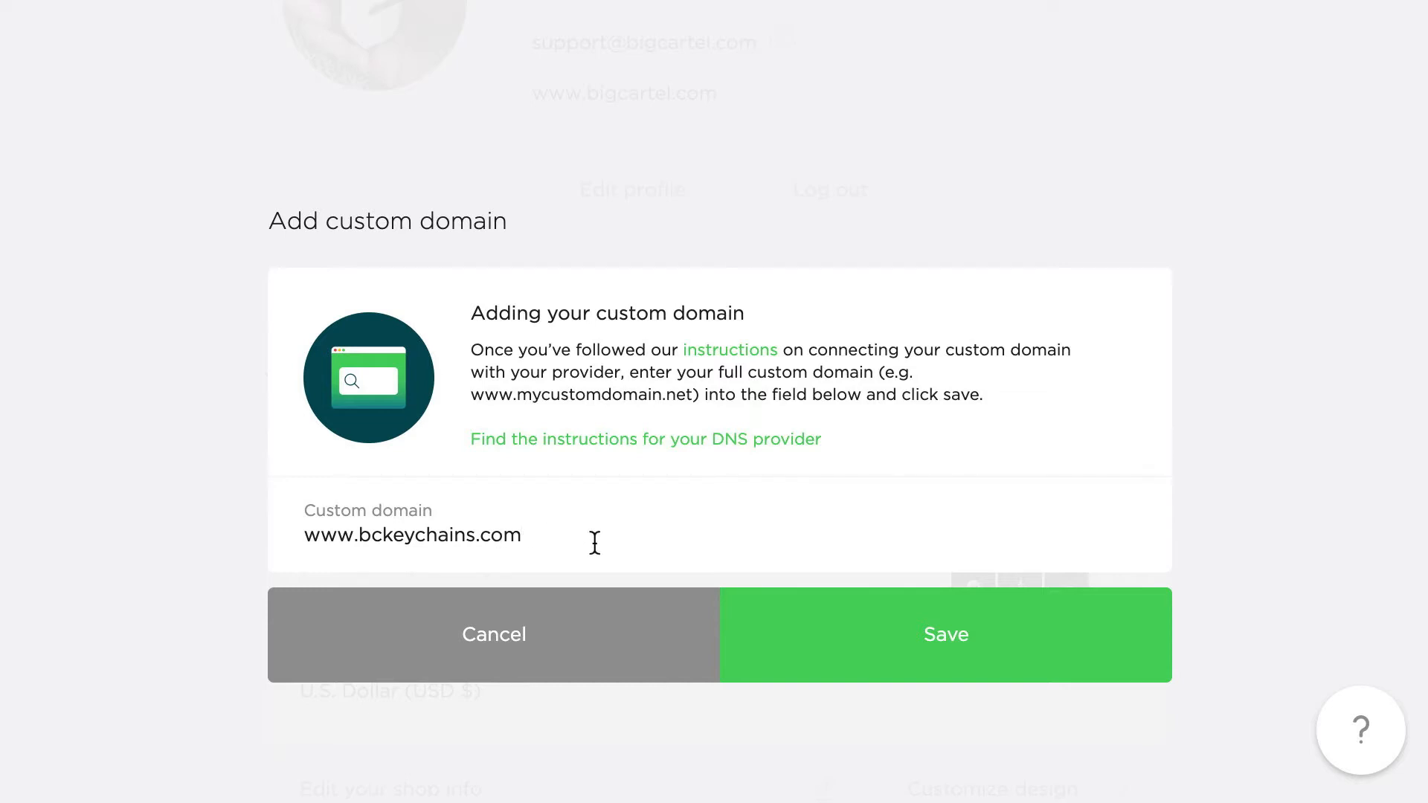
left_click(946, 634)
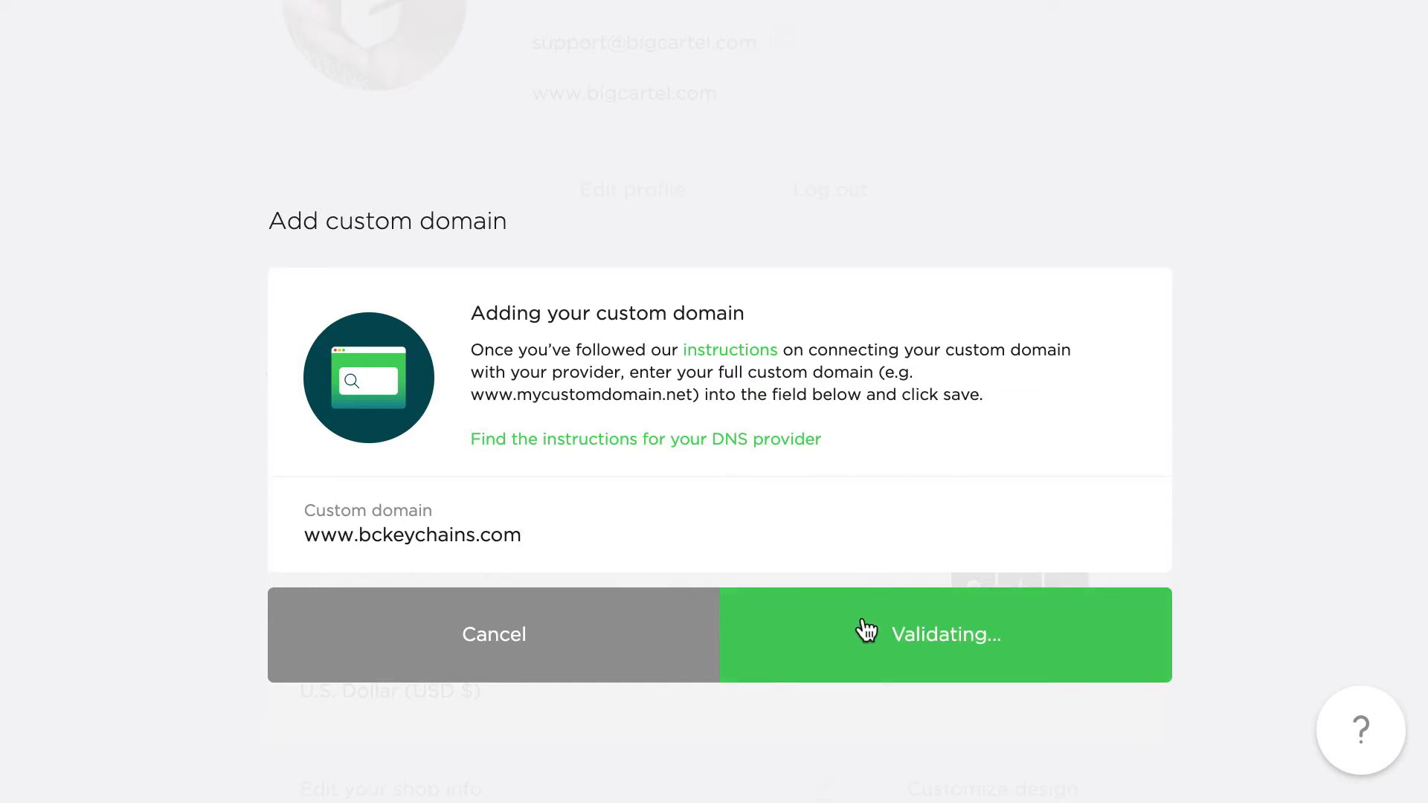
mouse_move(904, 603)
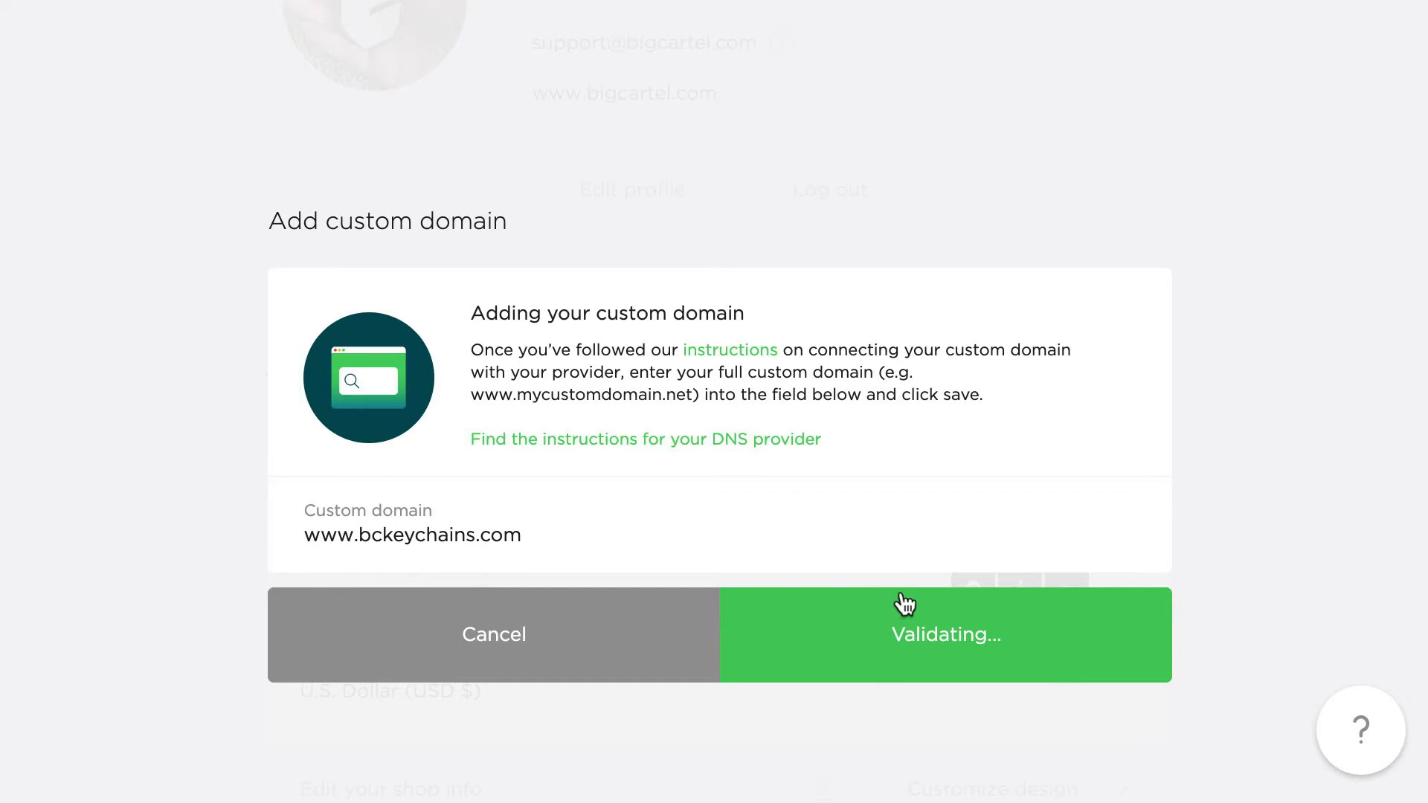
mouse_move(1101, 627)
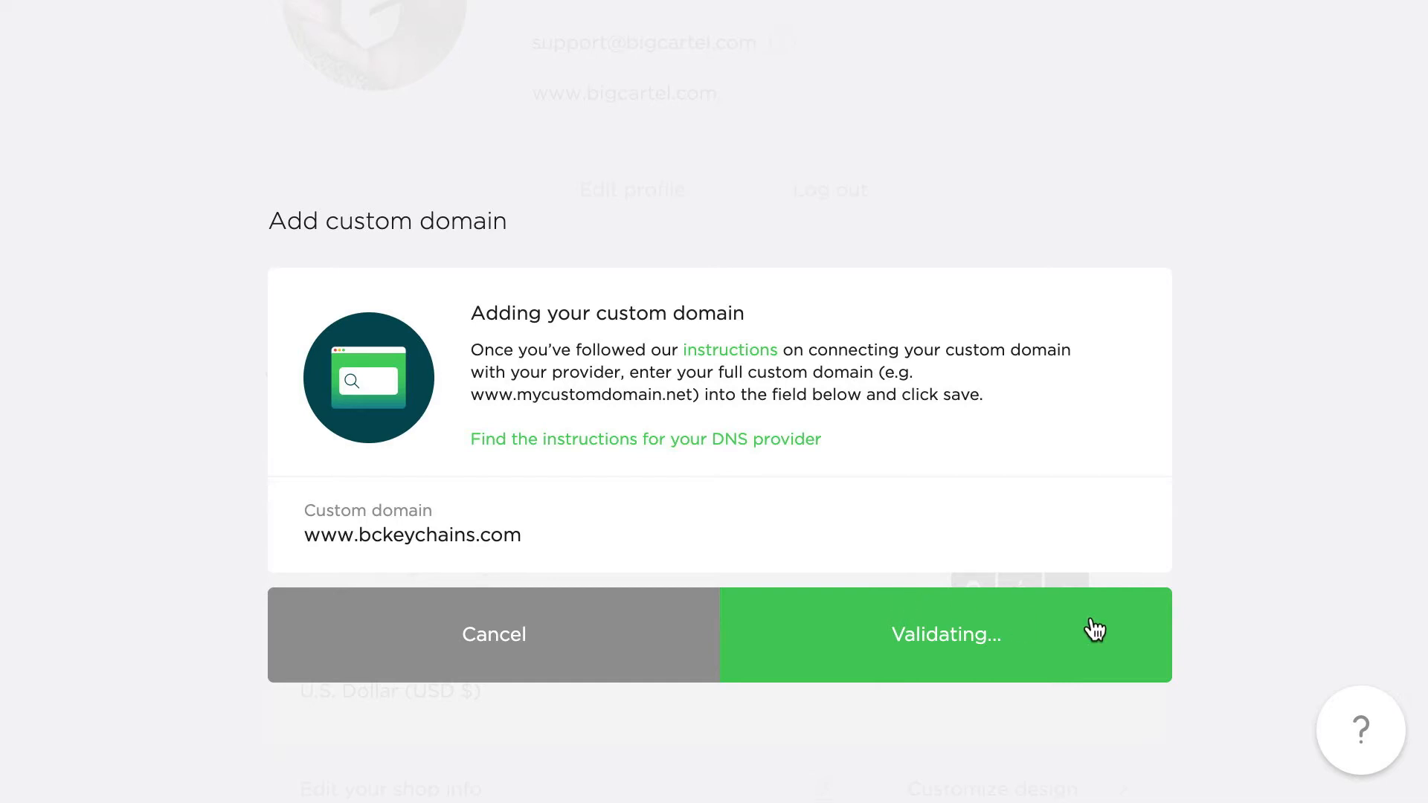
left_click(945, 635)
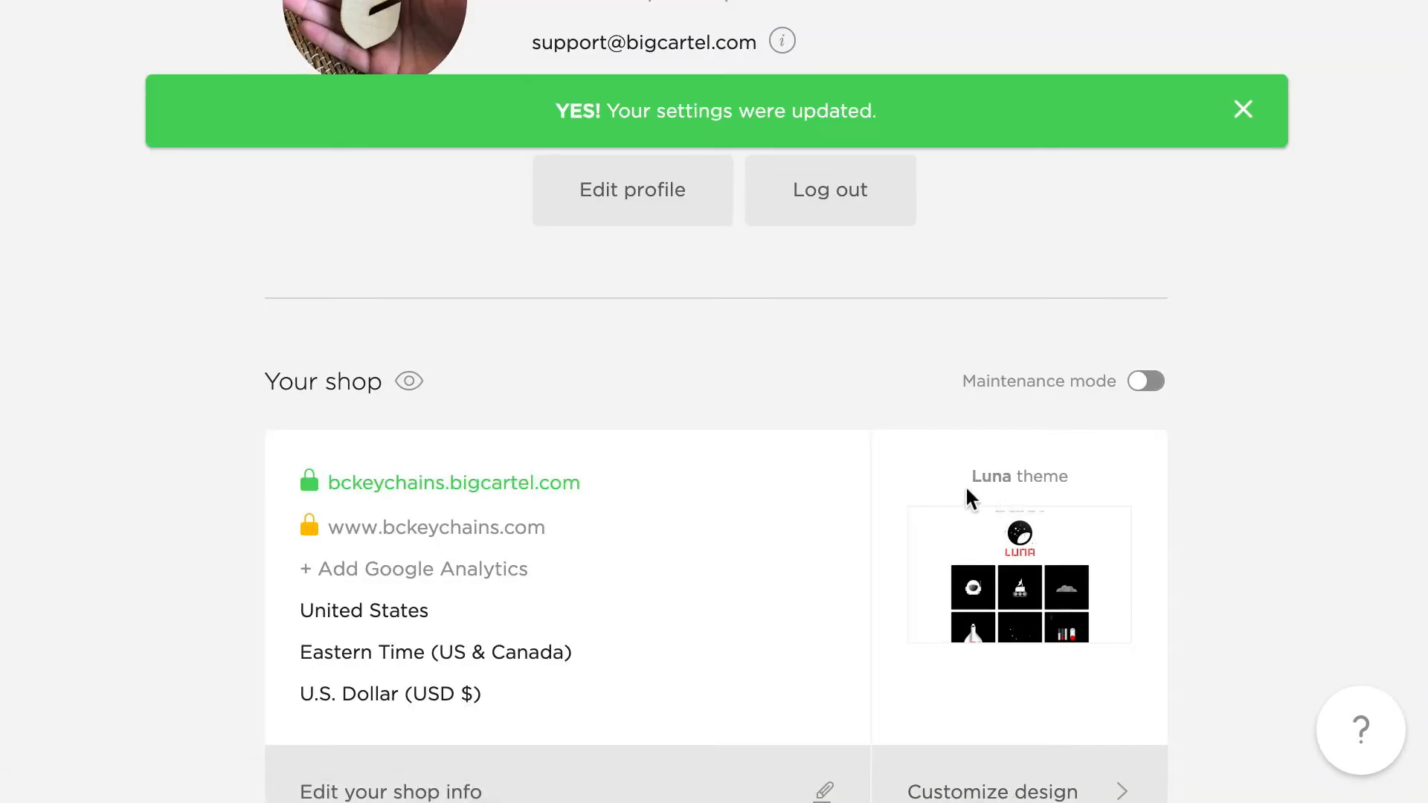
mouse_move(409, 380)
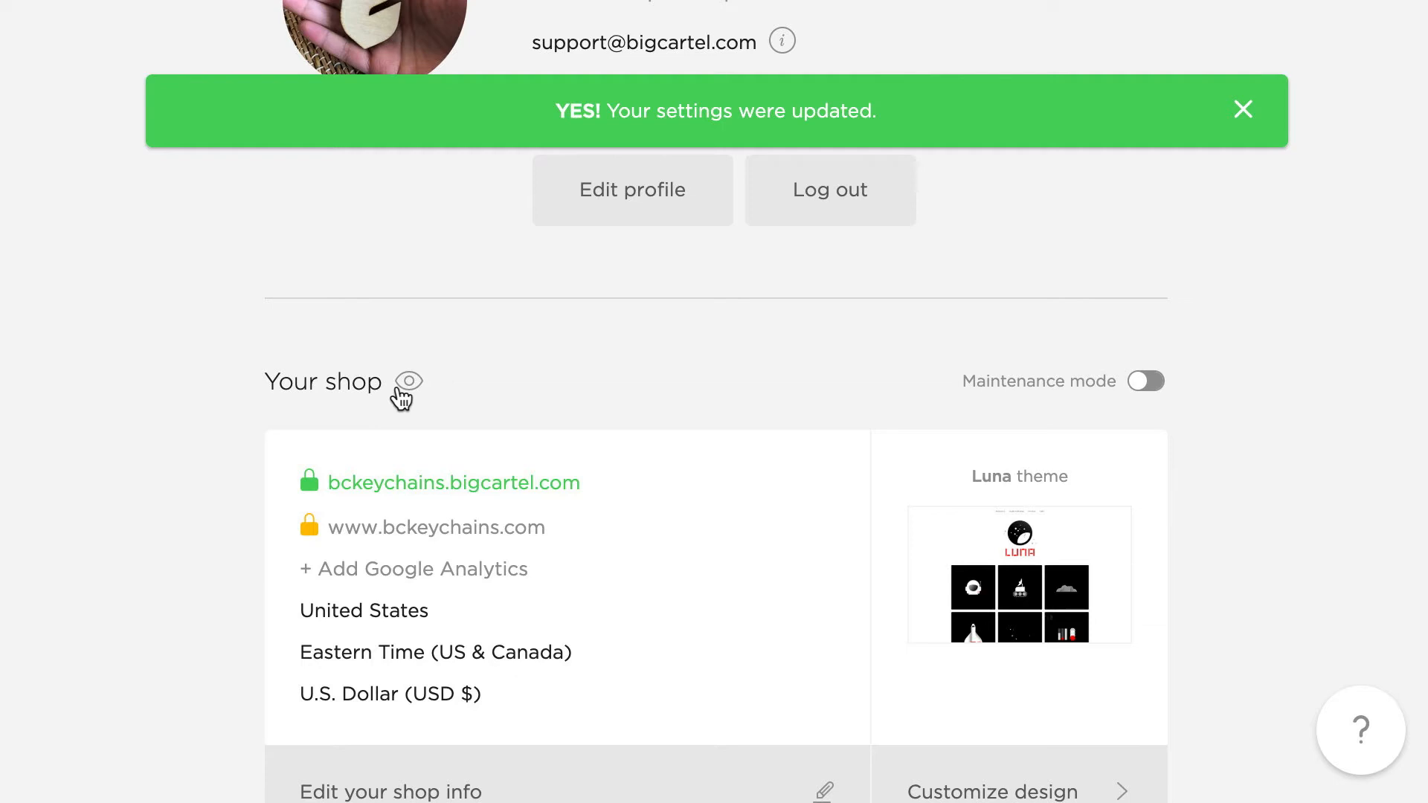
left_click(1242, 110)
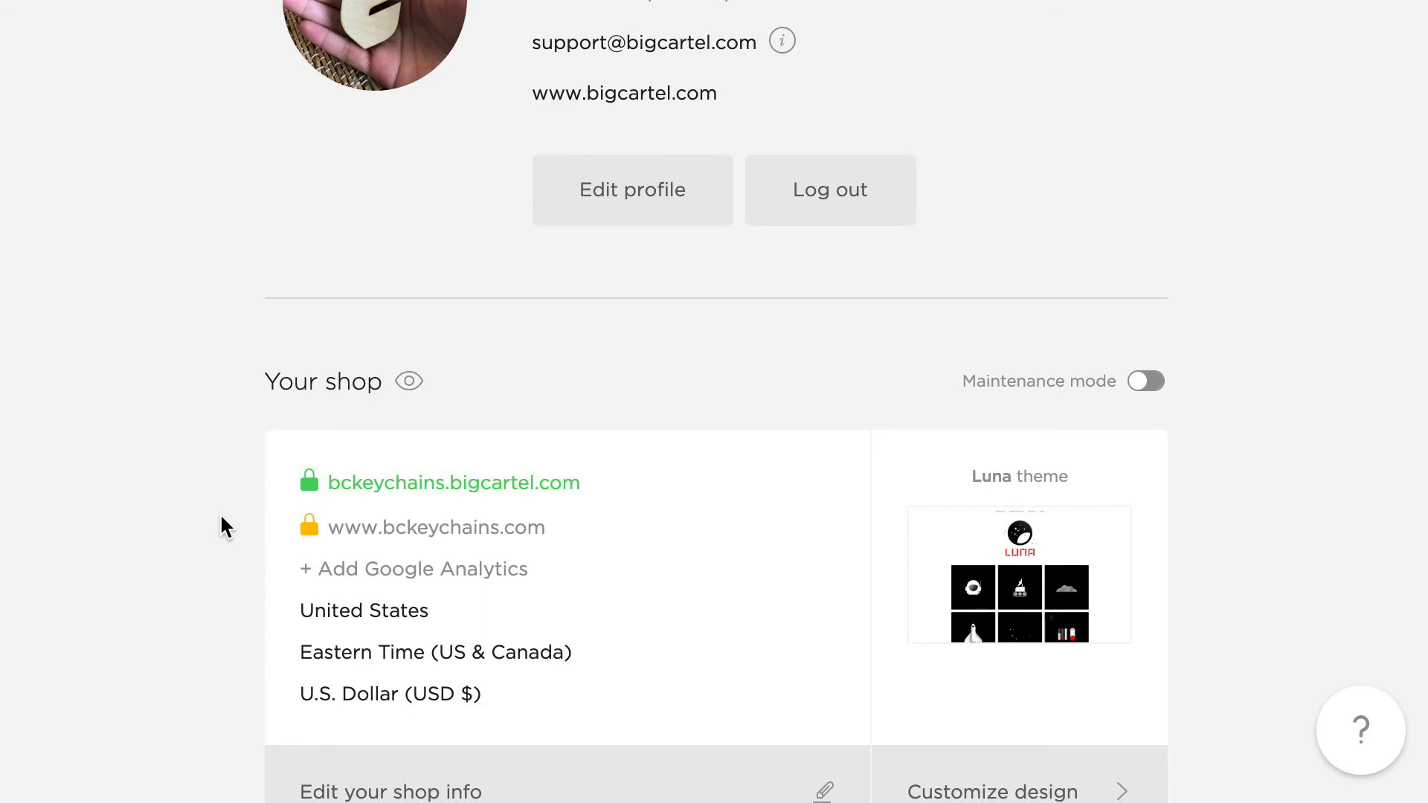
scroll("down", 3)
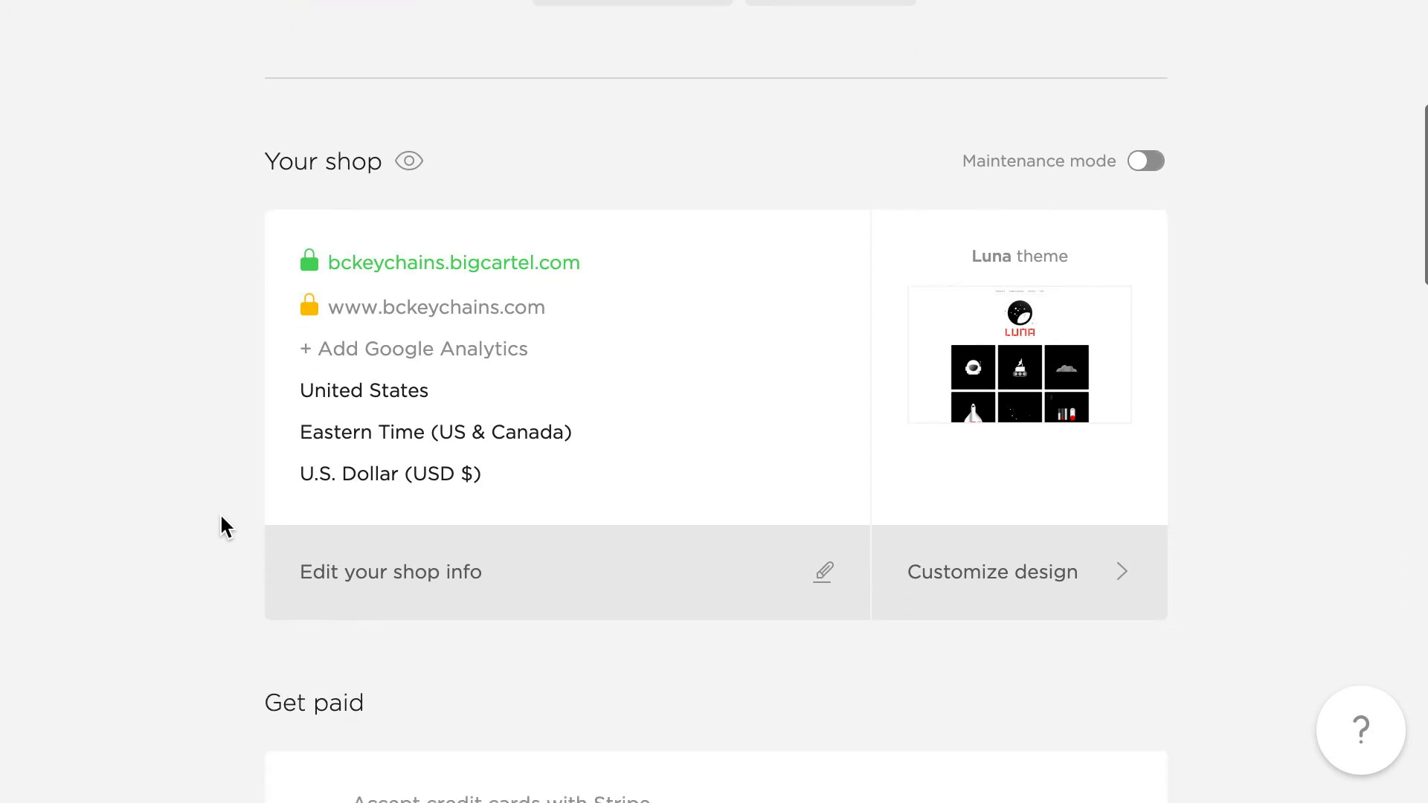
mouse_move(231, 529)
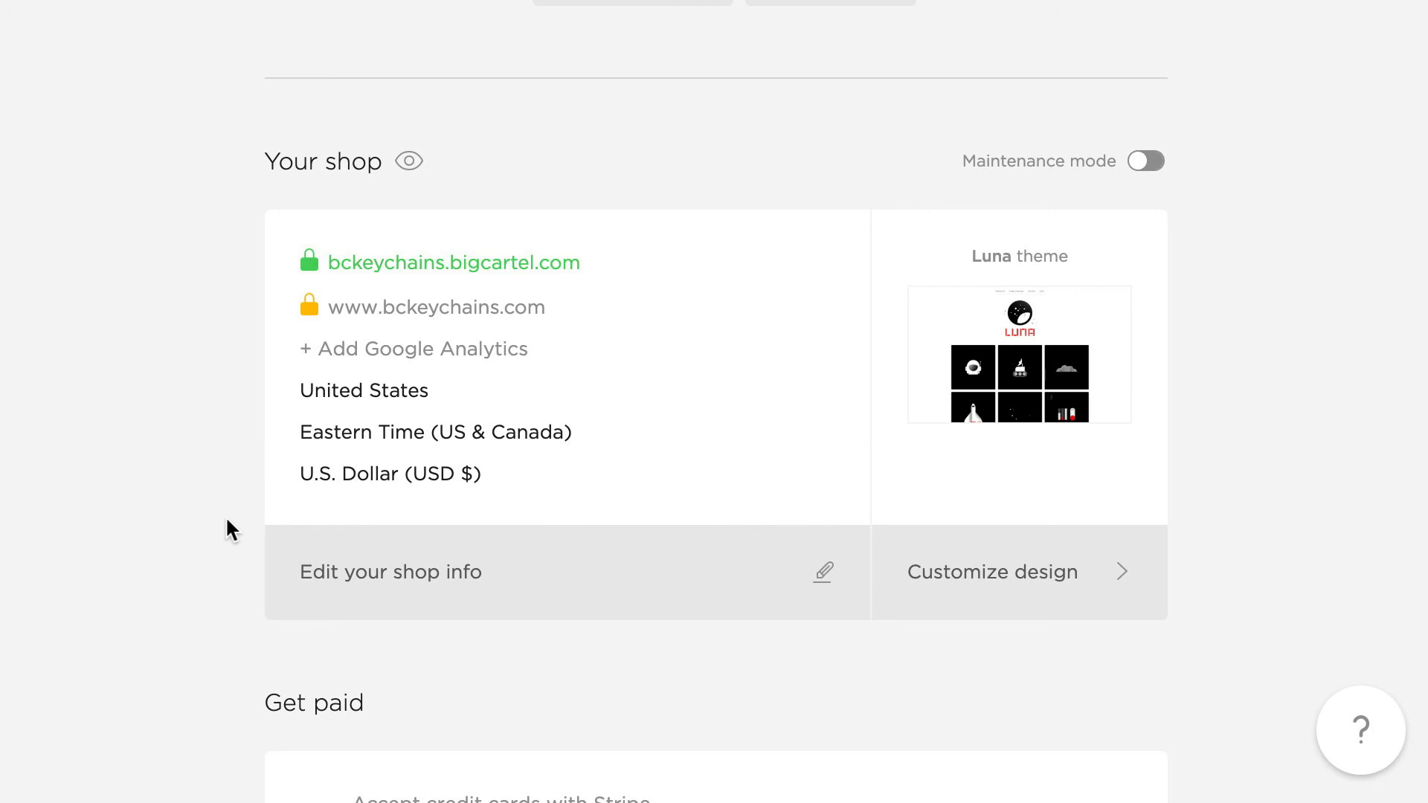
mouse_move(1214, 701)
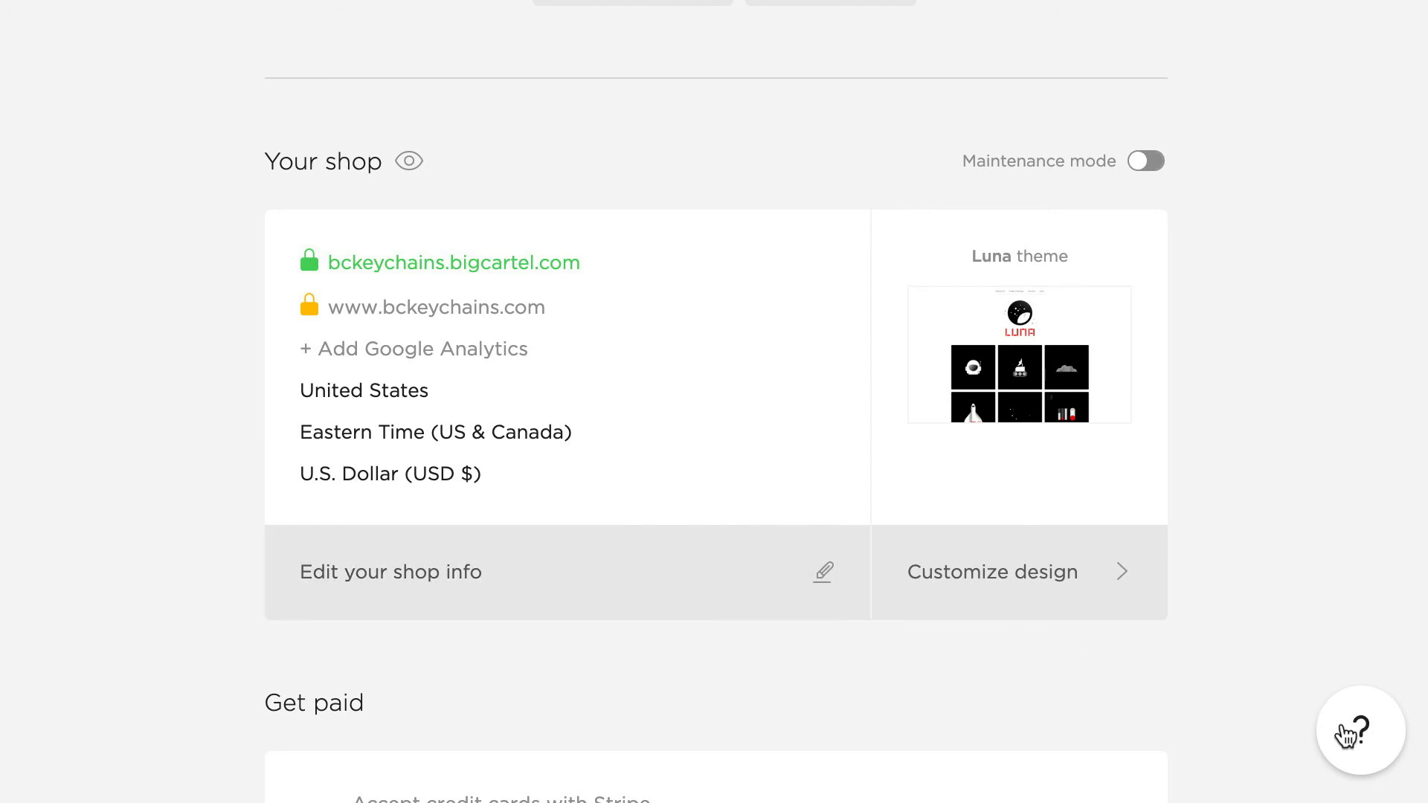
mouse_move(1302, 702)
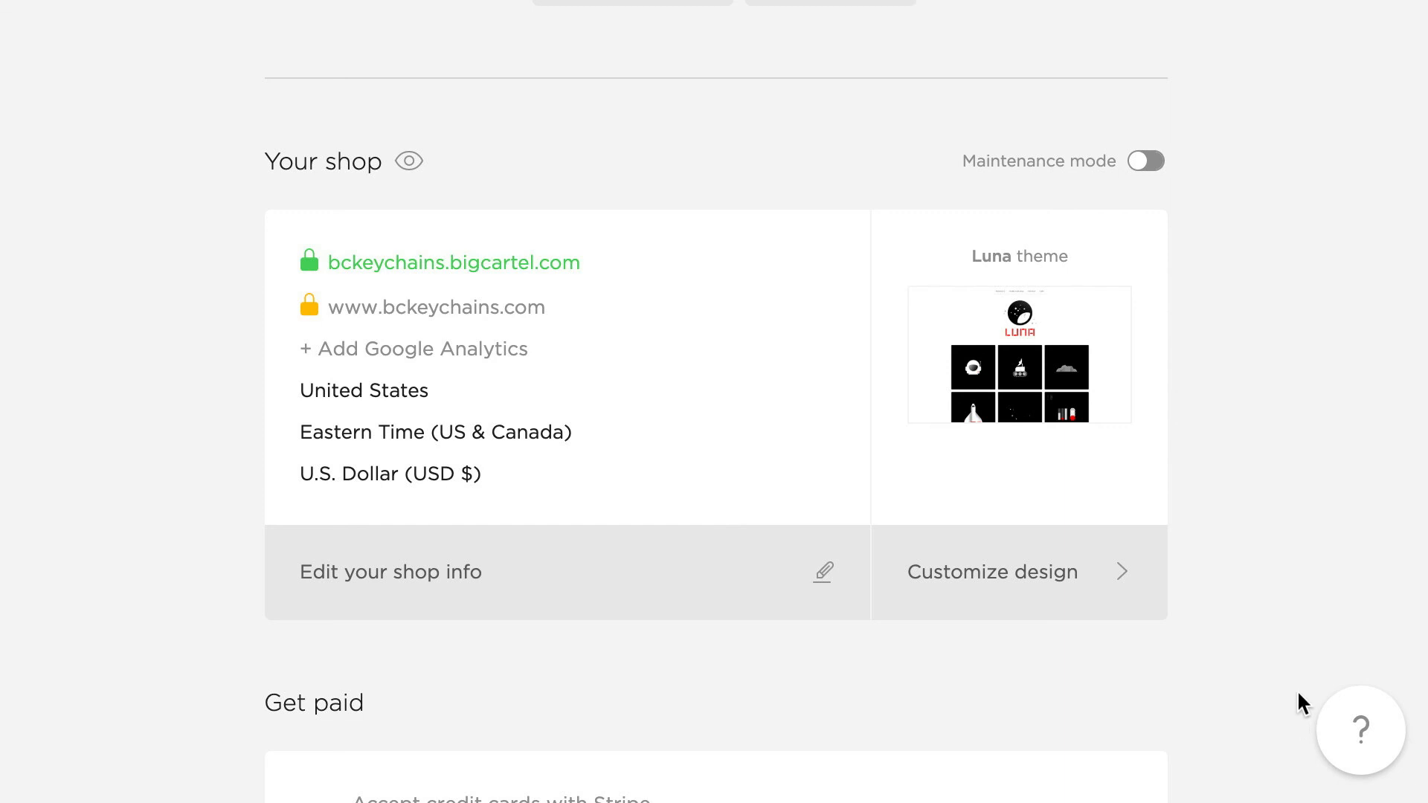